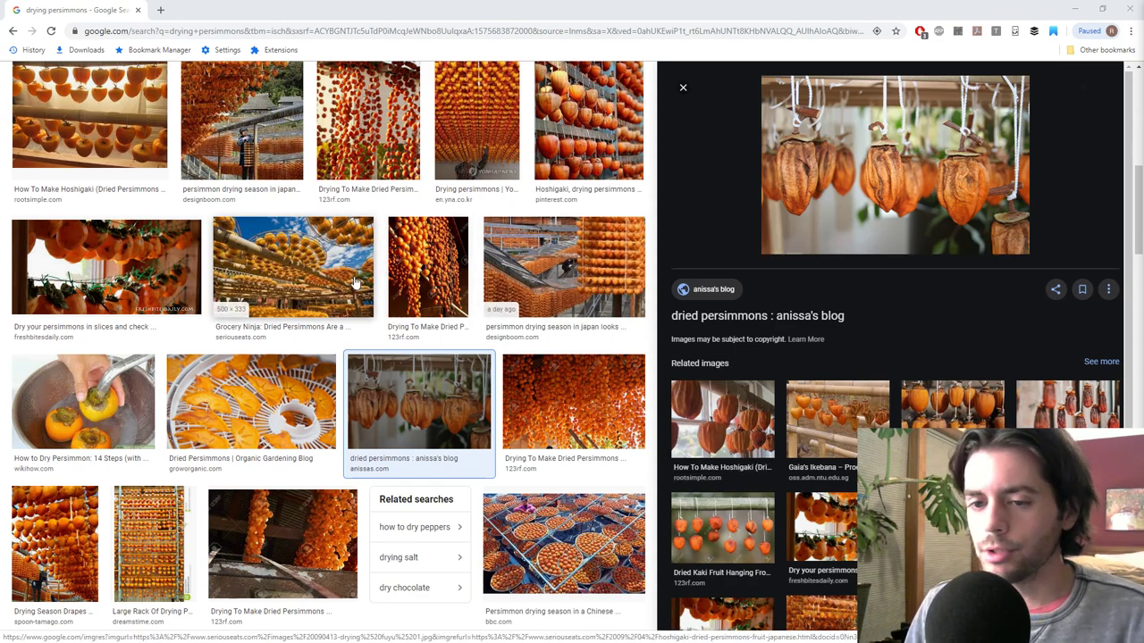
- Scroll down and open the Root Simple 'How To Make Hoshigaki' photo preview
scroll(down, 3)
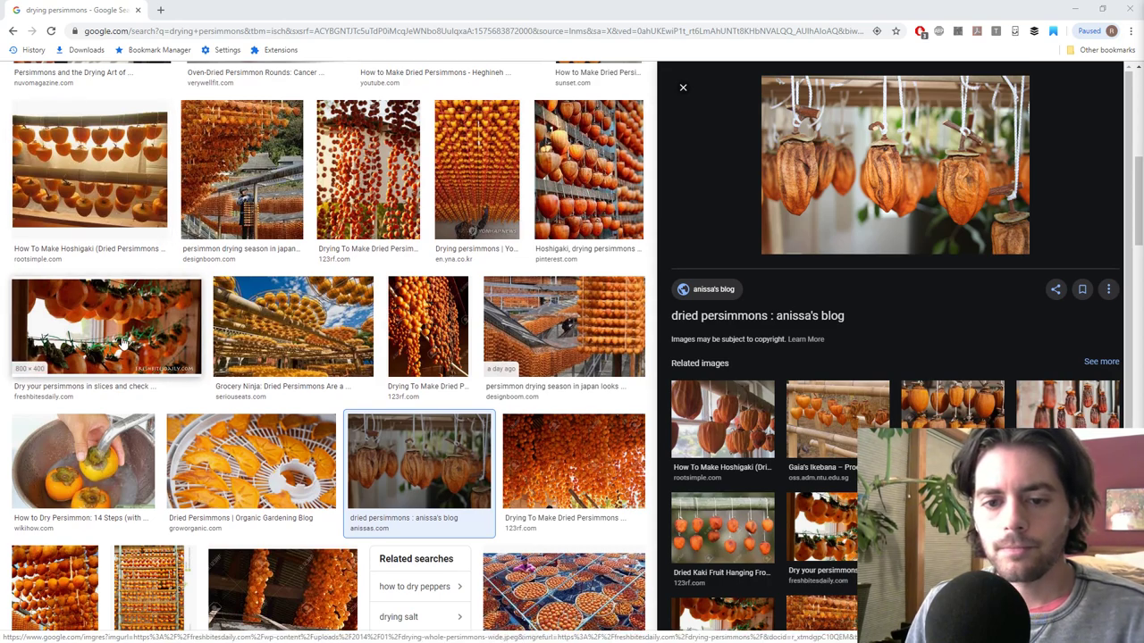
click(89, 169)
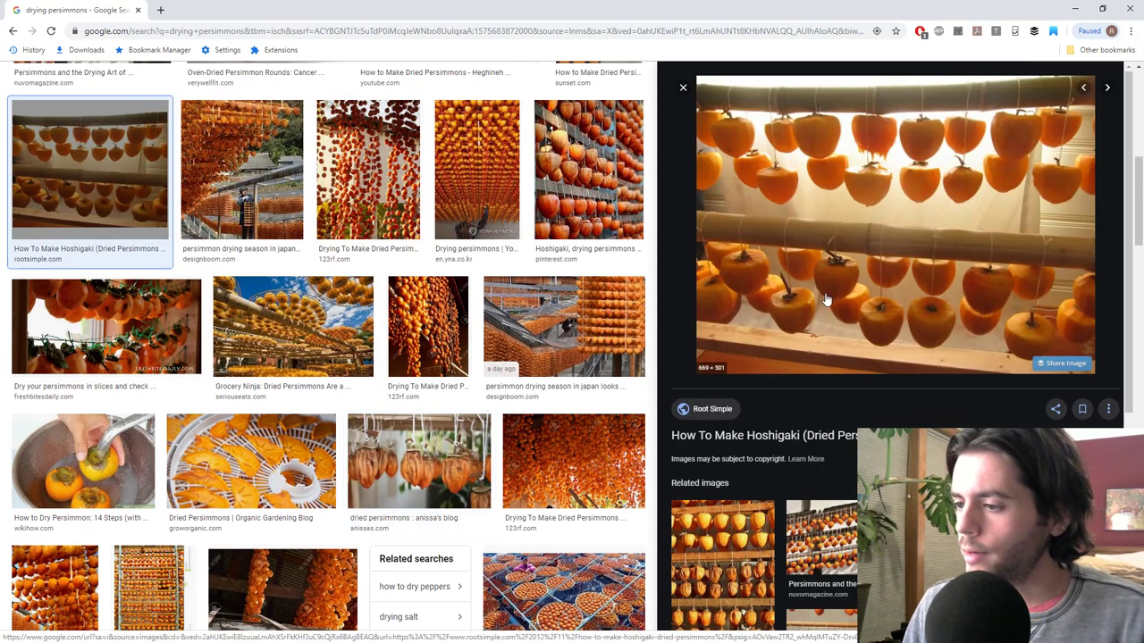
mouse_move(861, 276)
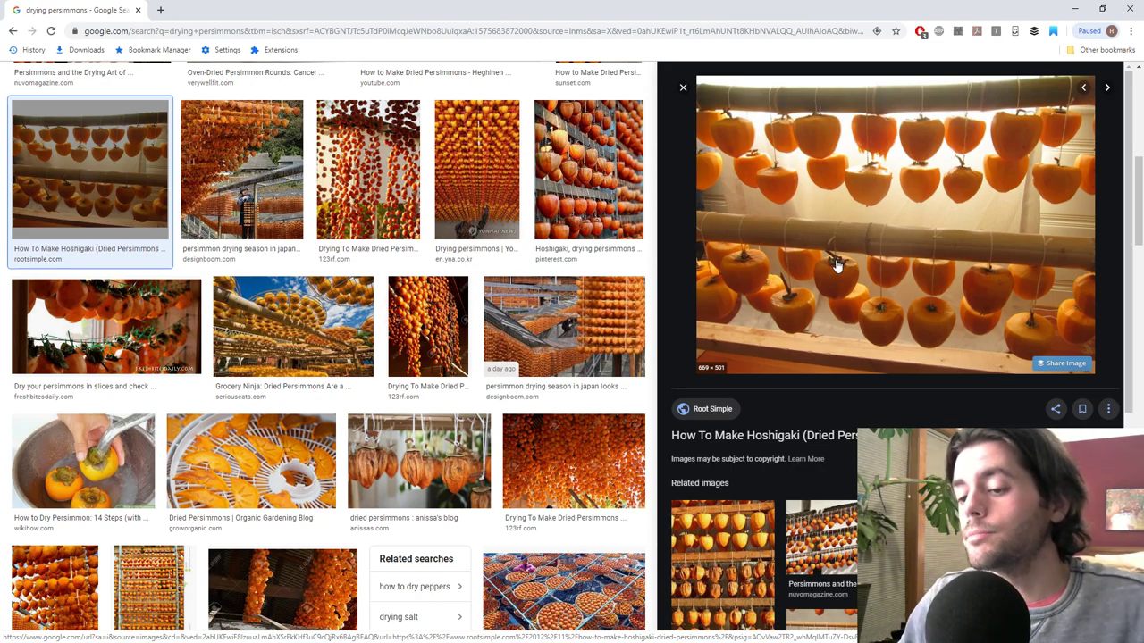
mouse_move(759, 277)
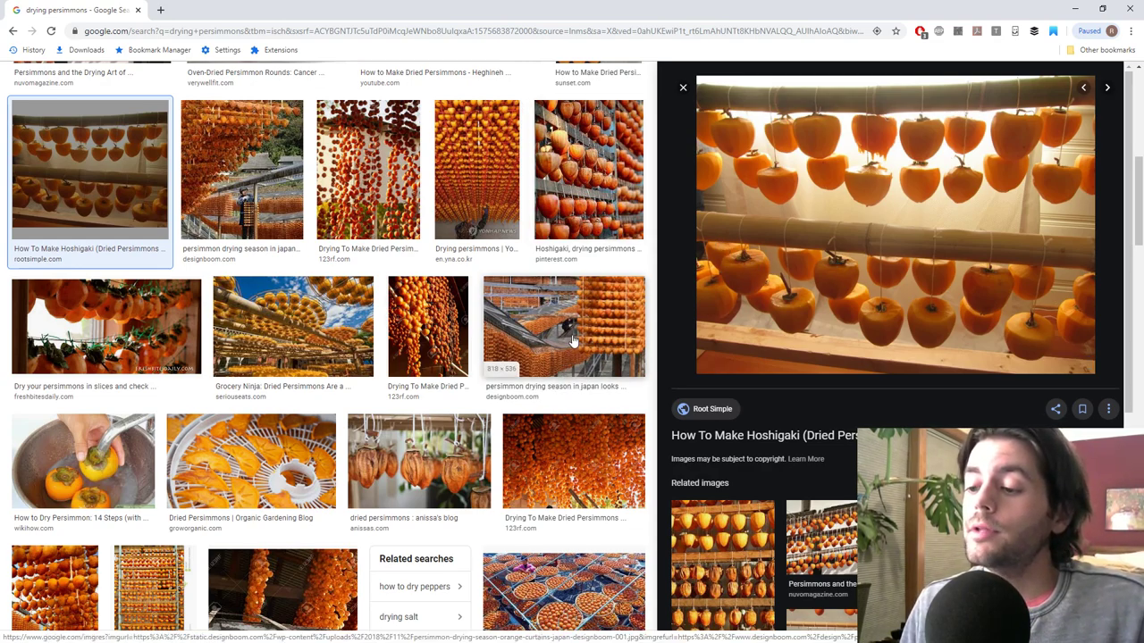
- Preview the designboom, Pinterest, 123rf and anissa's blog persimmon-drying photos in turn
click(563, 326)
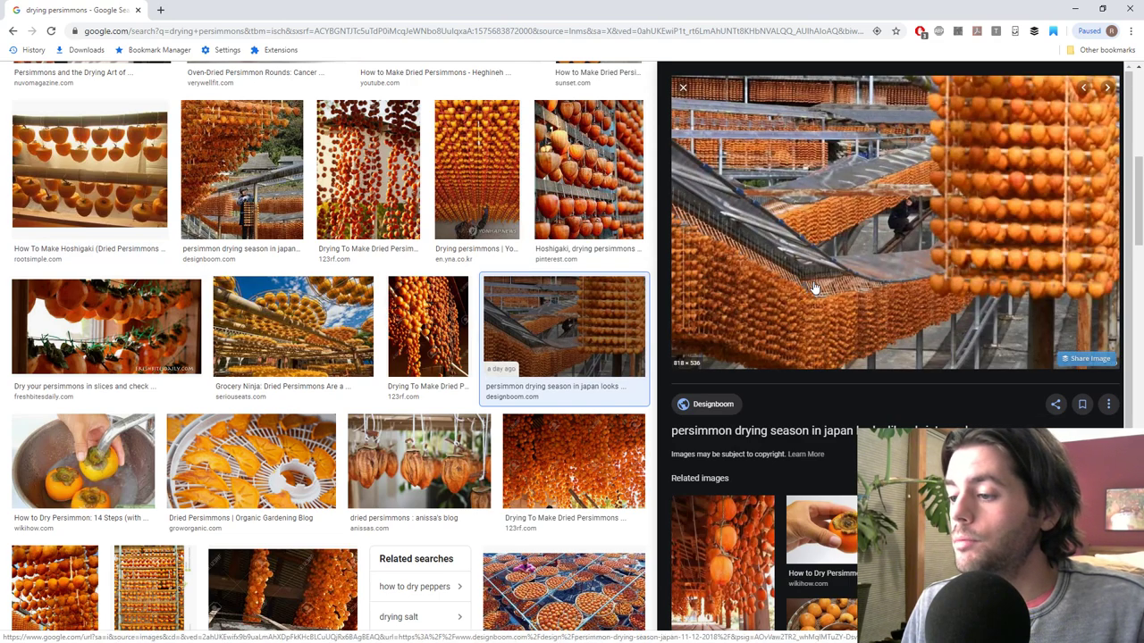
mouse_move(634, 251)
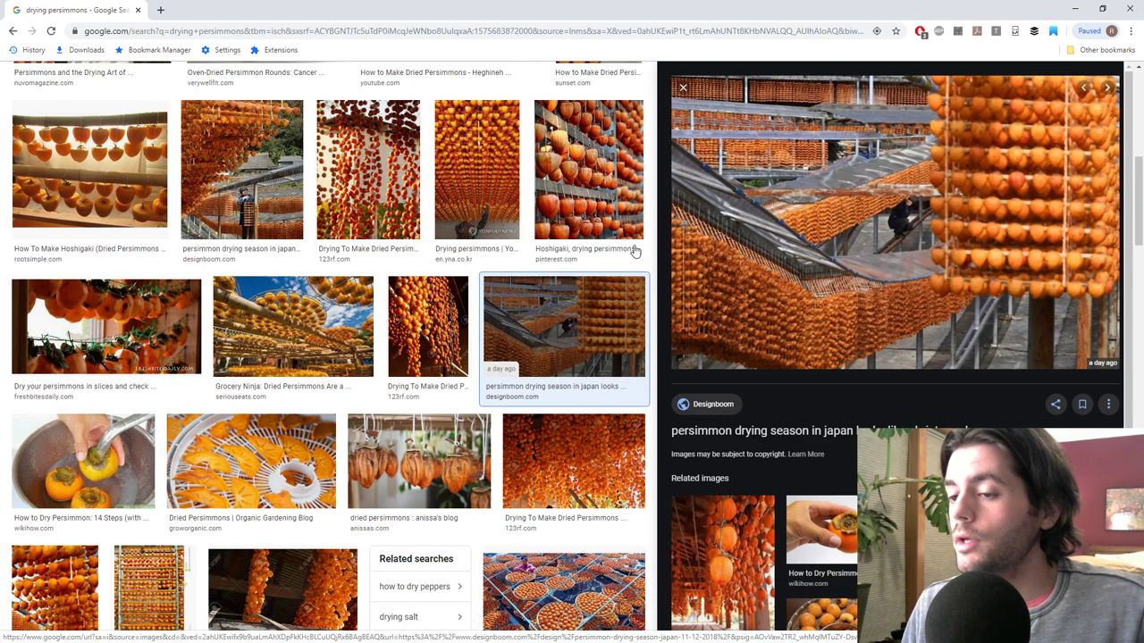
click(587, 170)
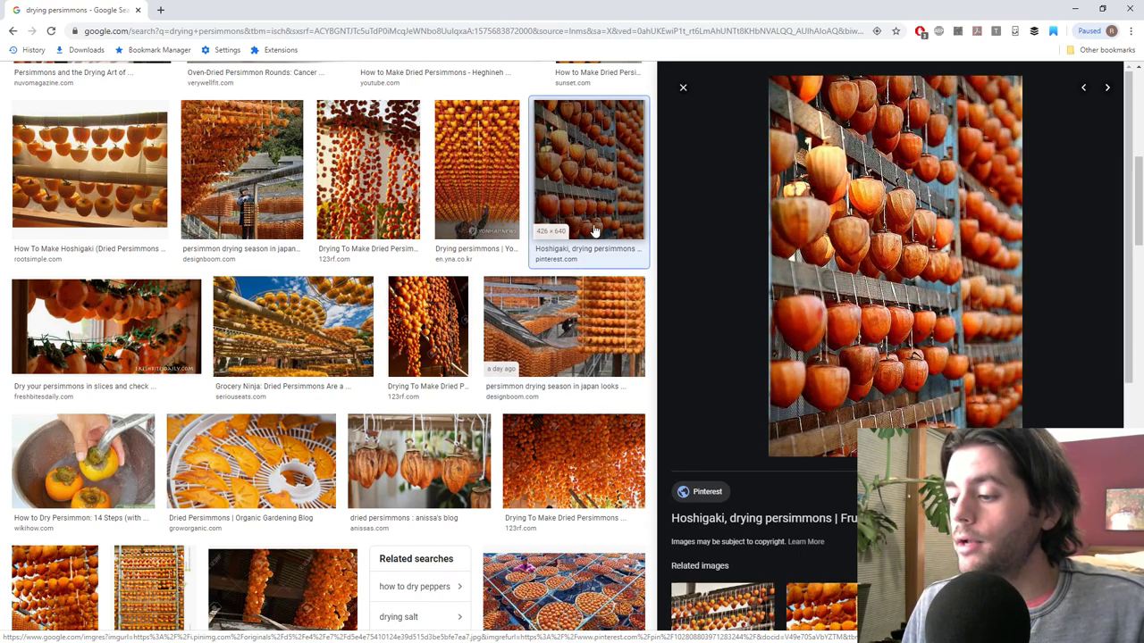
click(564, 326)
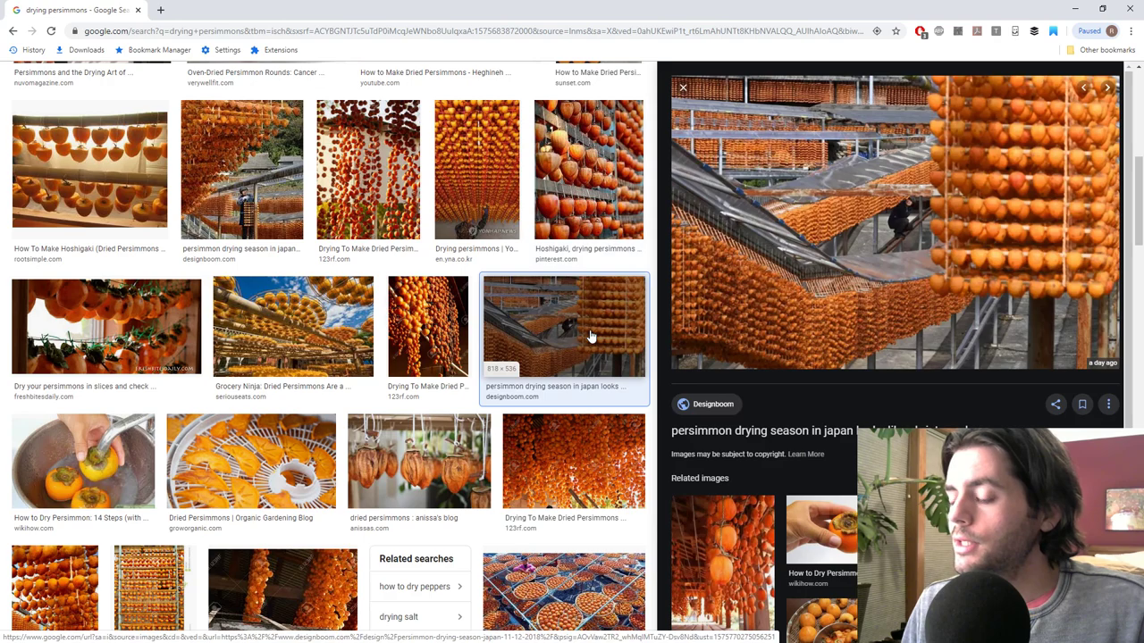
click(419, 460)
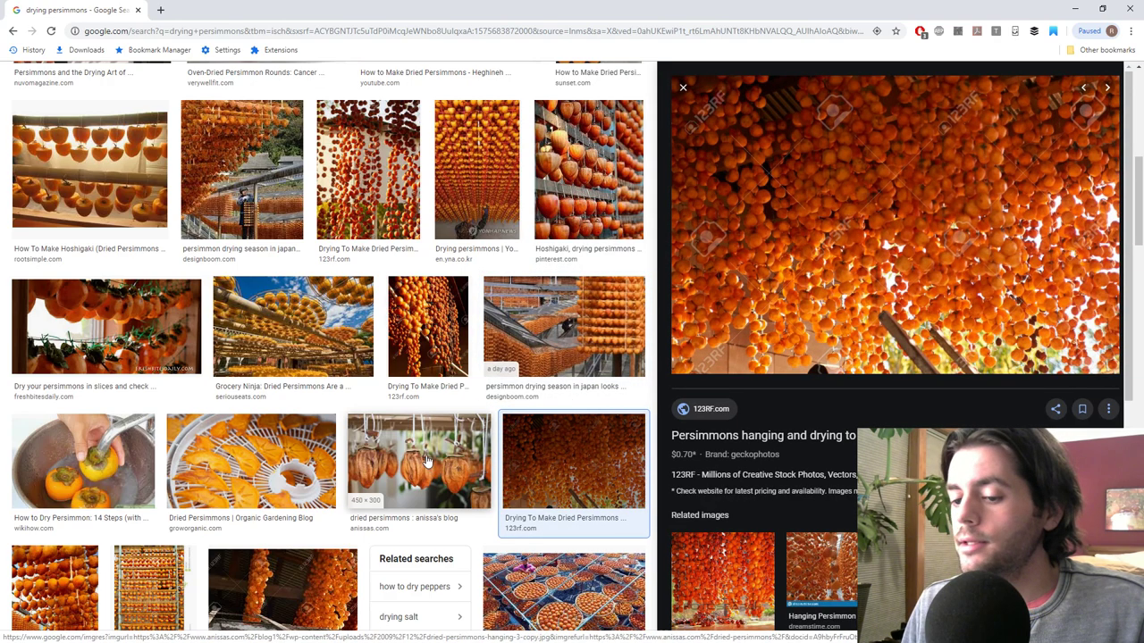
click(418, 460)
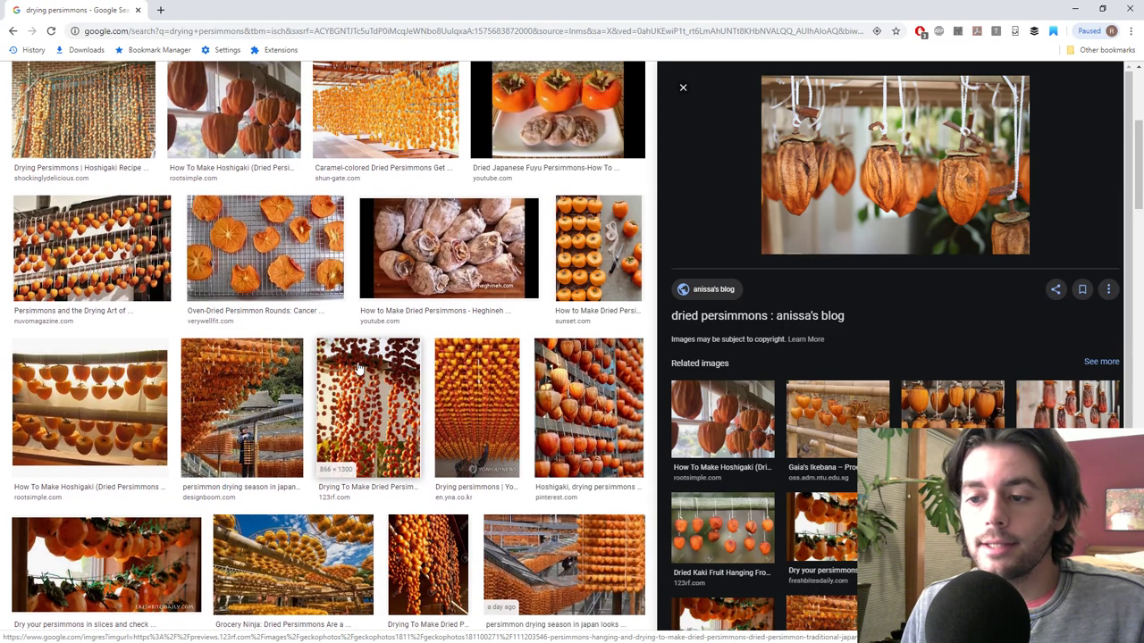
- Preview the Fuyu persimmons video image, then the Heghineh 'How to Make Dried Persimmons' image
click(558, 110)
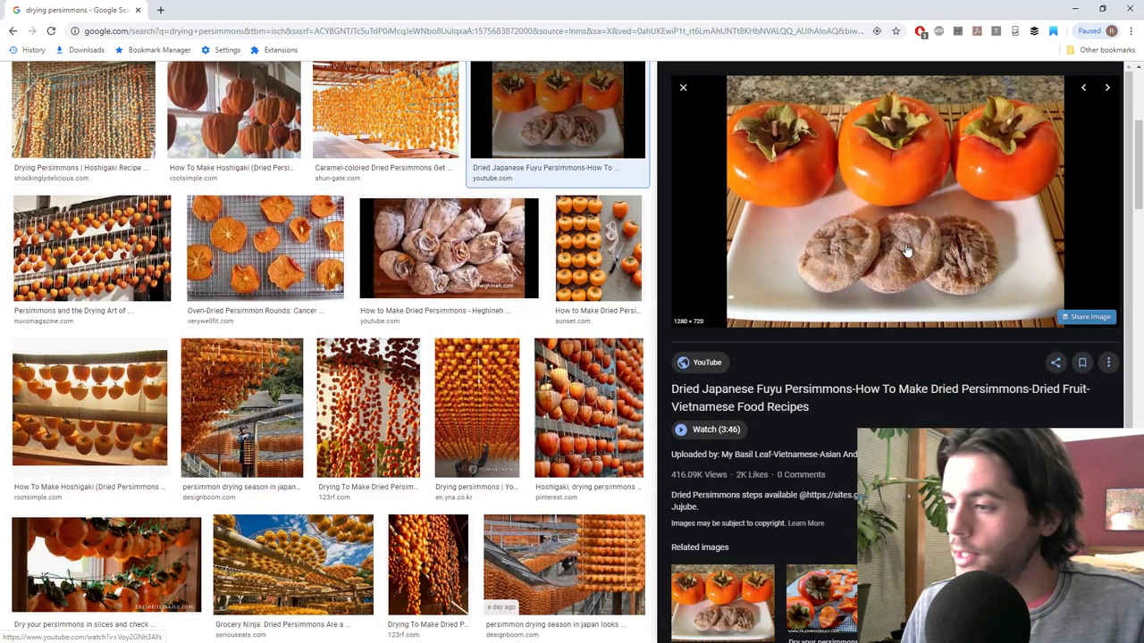
mouse_move(847, 258)
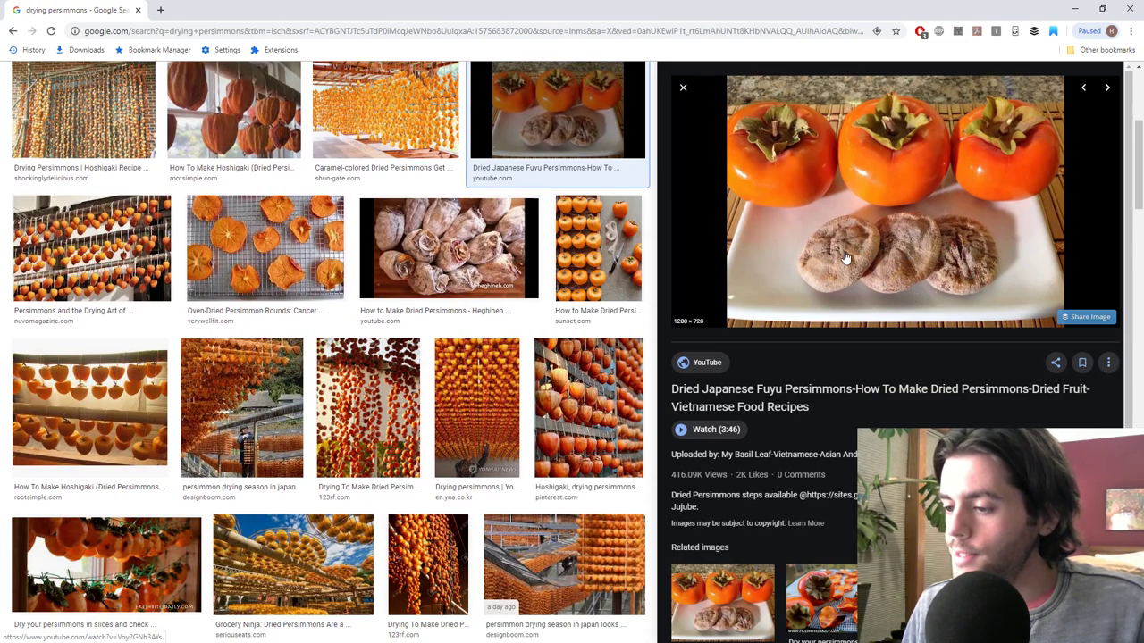
mouse_move(703, 289)
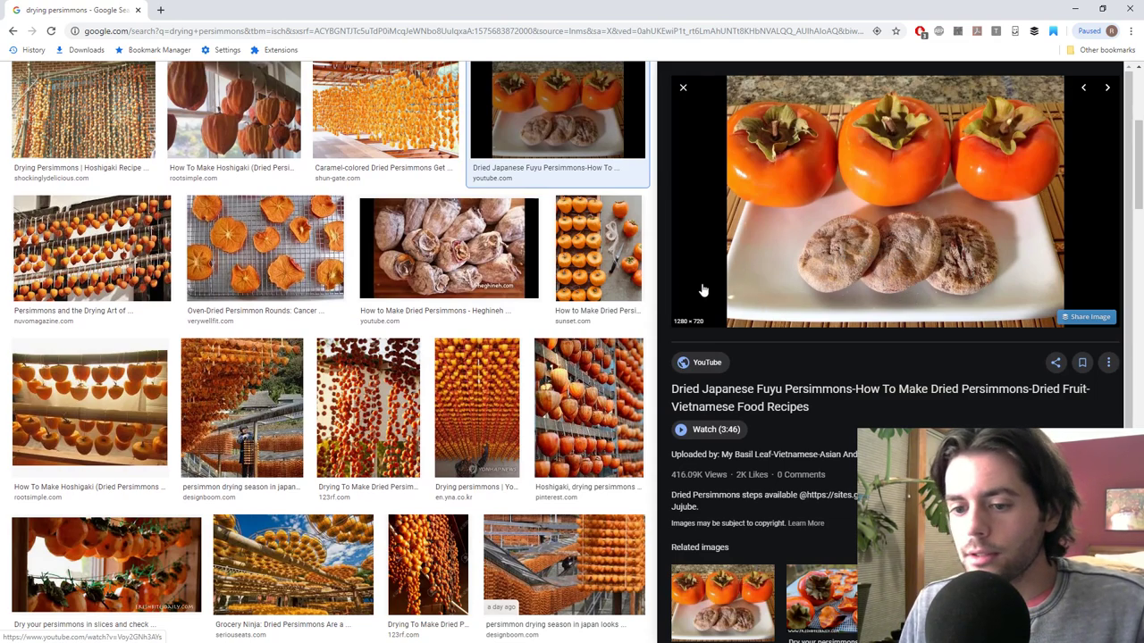
click(448, 247)
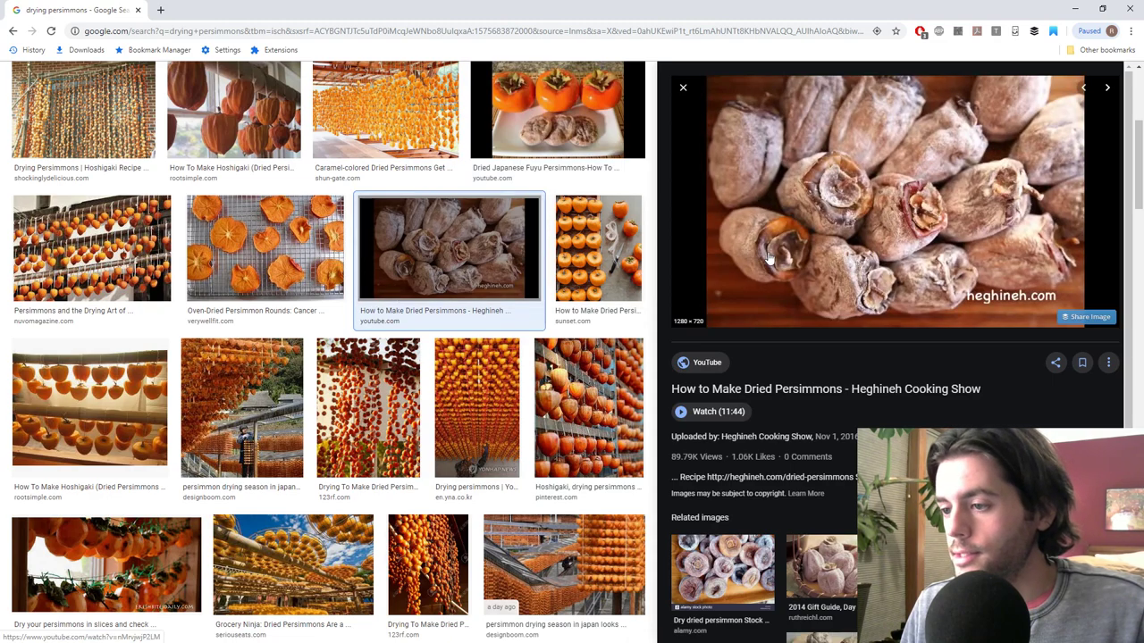
mouse_move(764, 258)
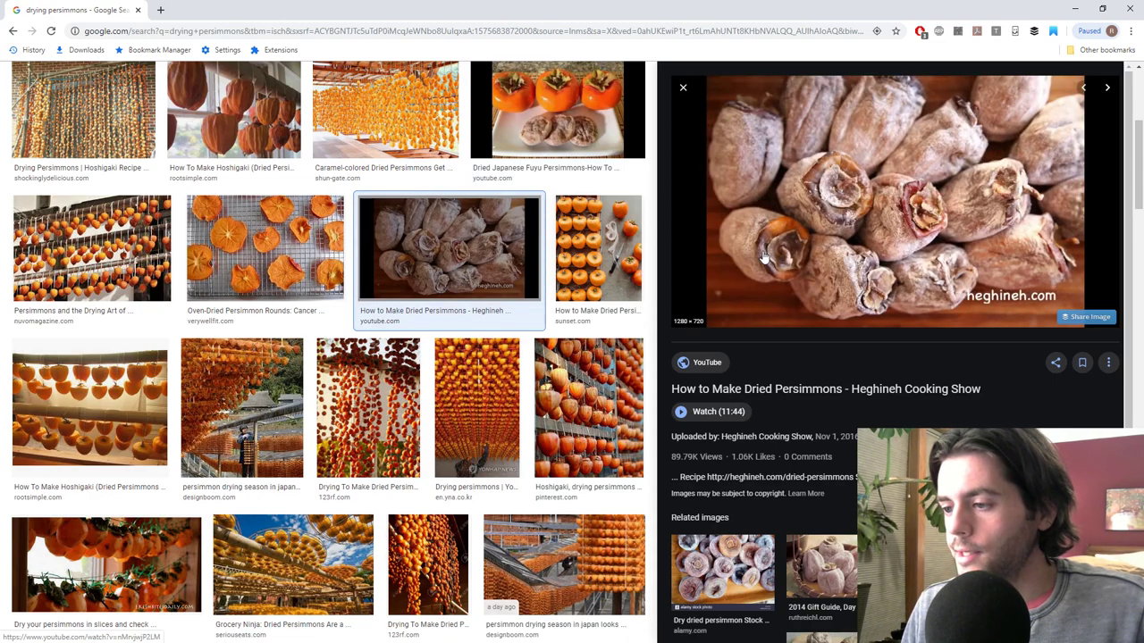
mouse_move(756, 260)
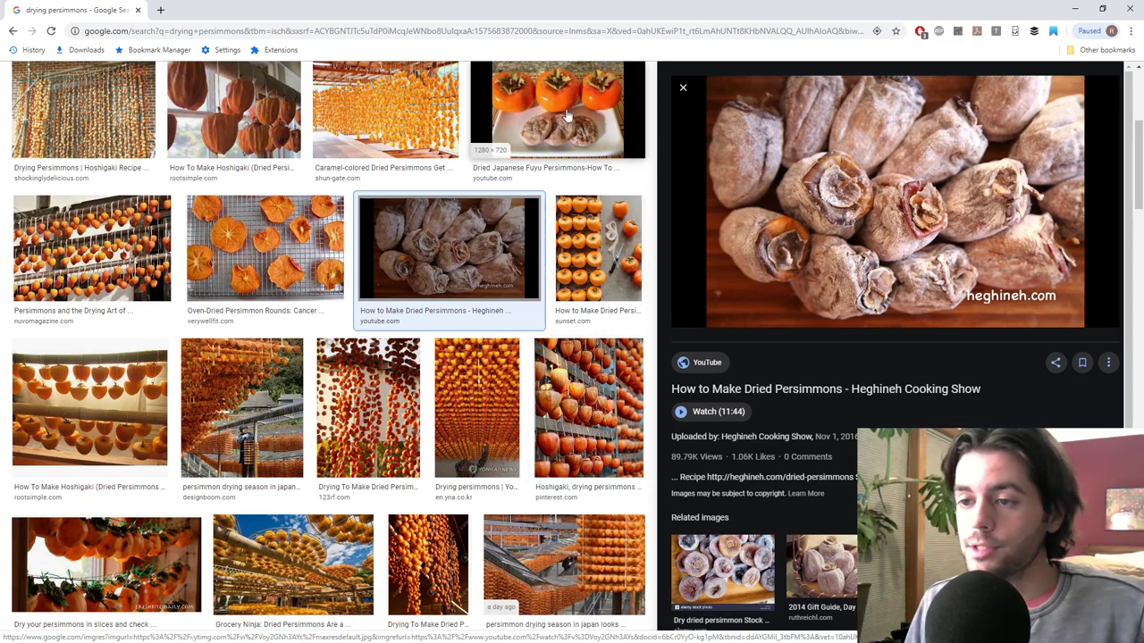
- Revisit the Fuyu persimmons video preview and scroll further down the results
click(558, 110)
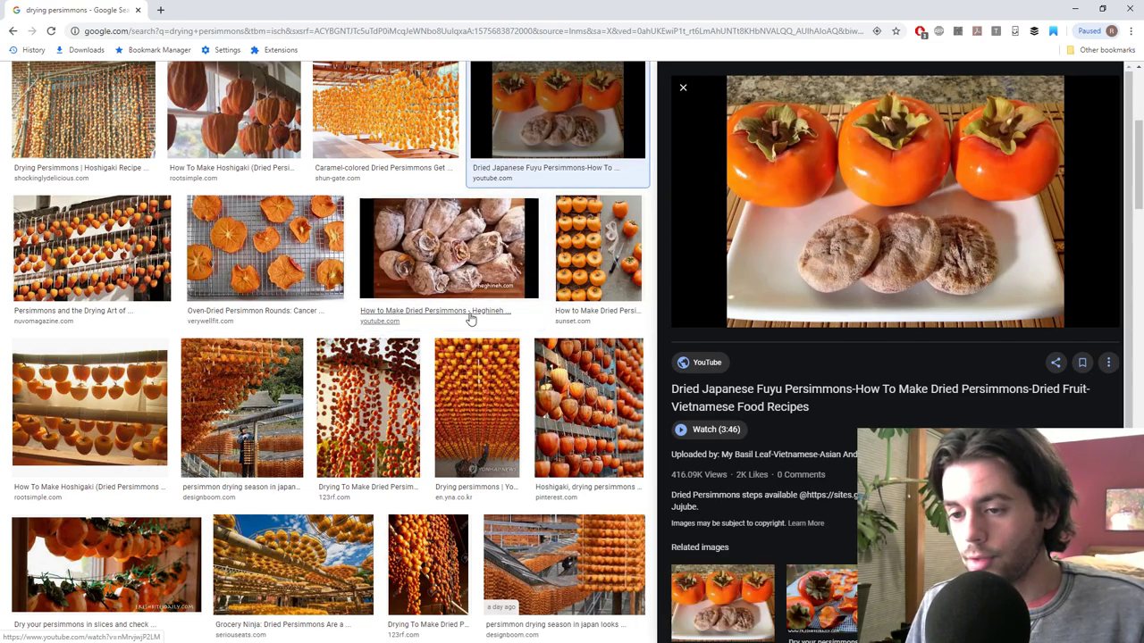
mouse_move(485, 251)
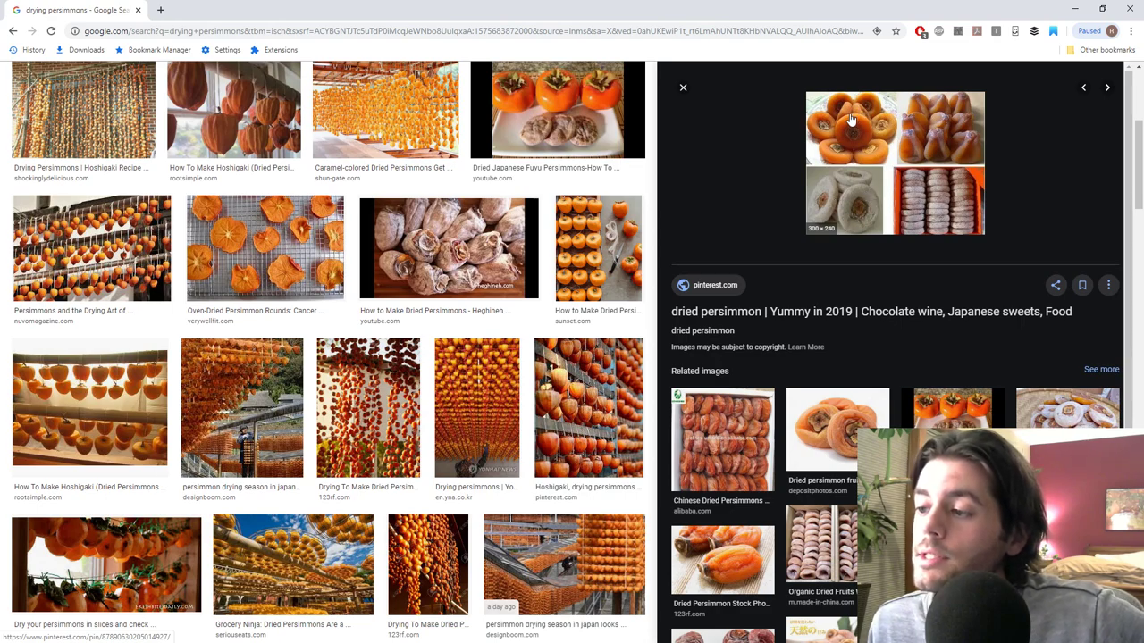
mouse_move(884, 123)
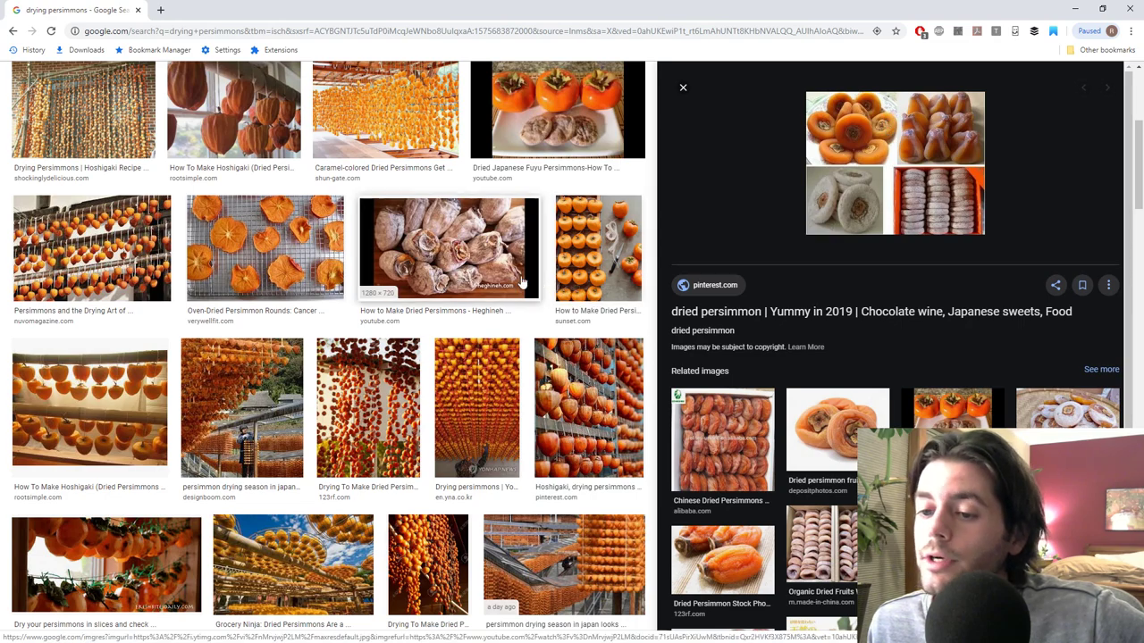
click(449, 248)
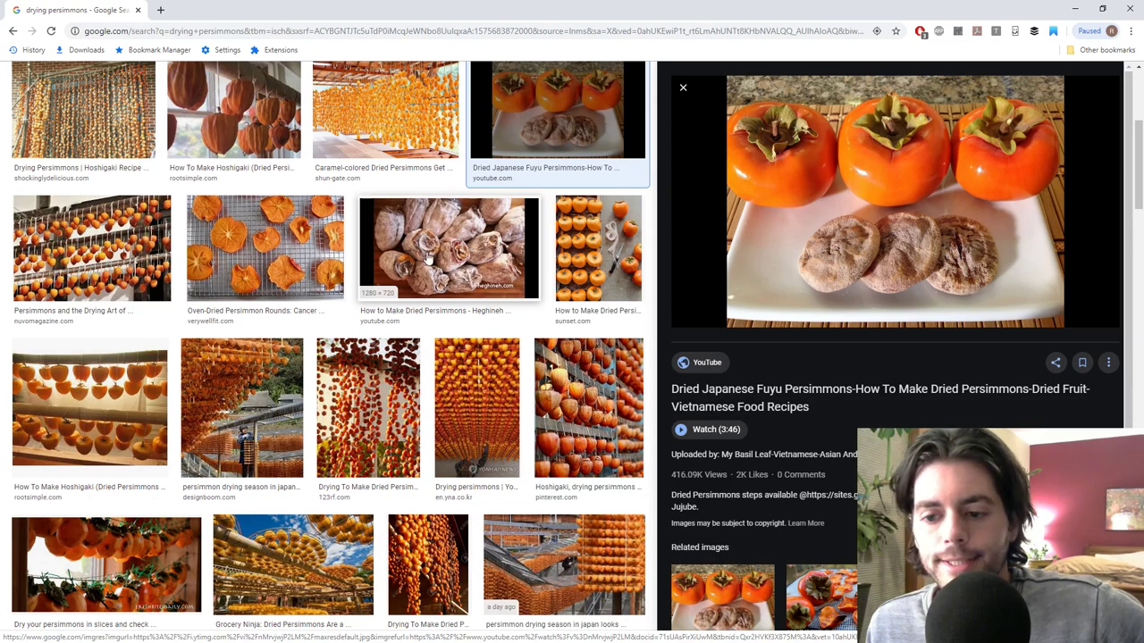
scroll(down, 3)
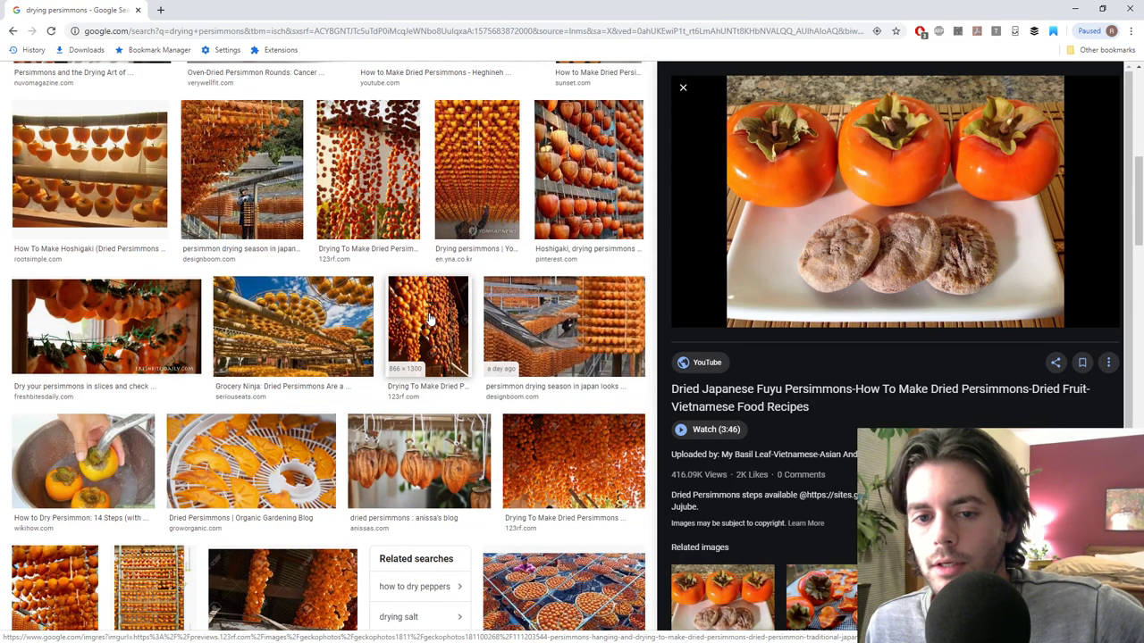
scroll(down, 3)
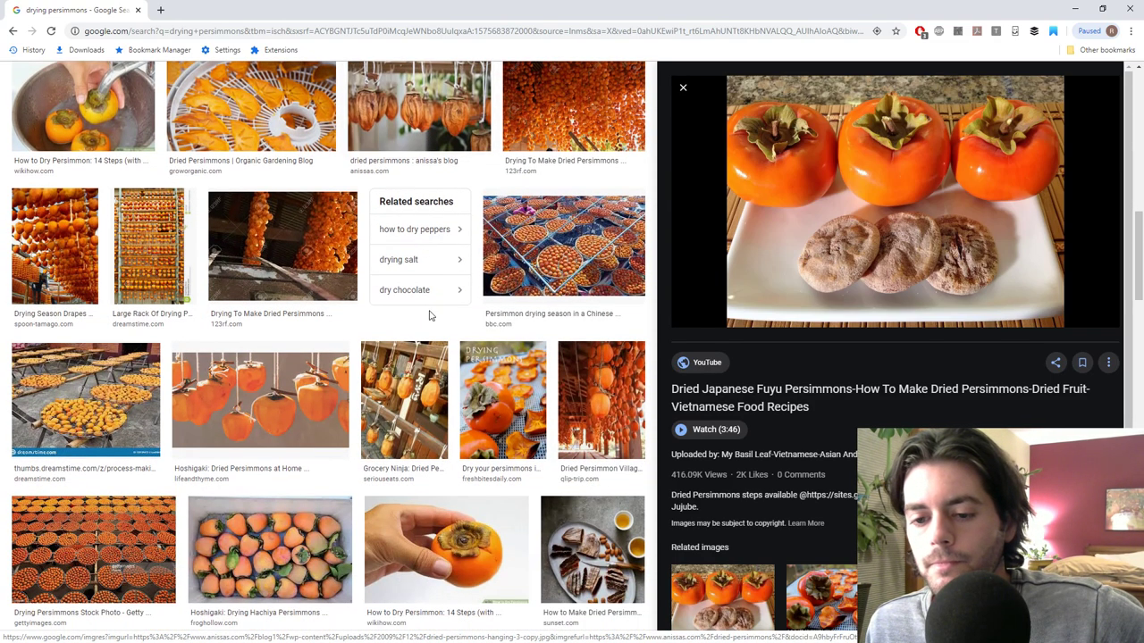
scroll(down, 3)
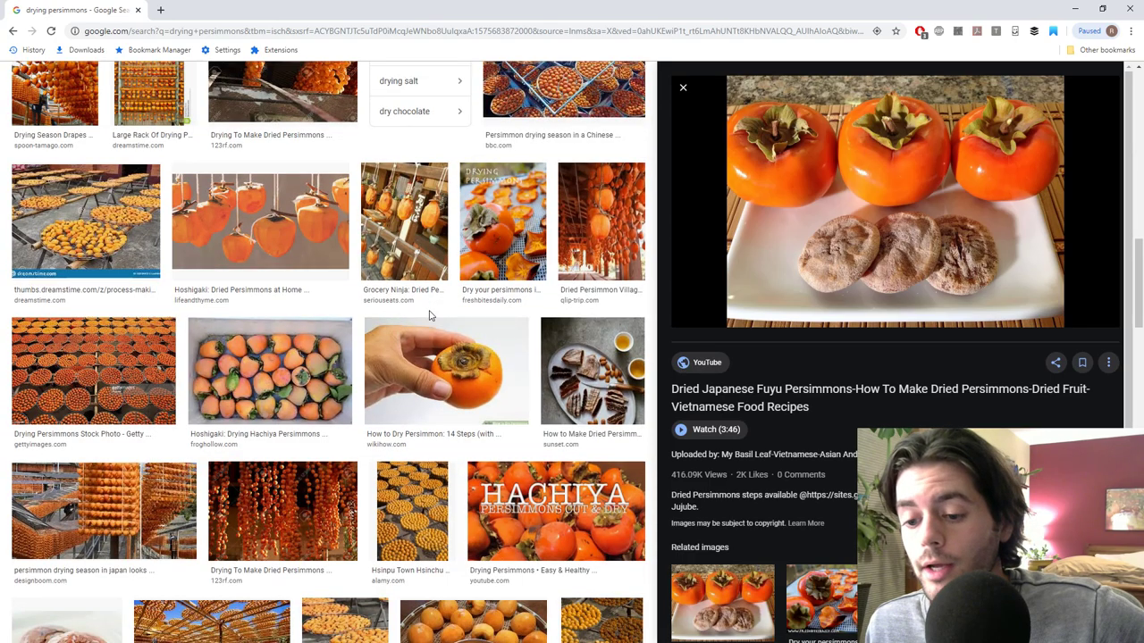
scroll(down, 3)
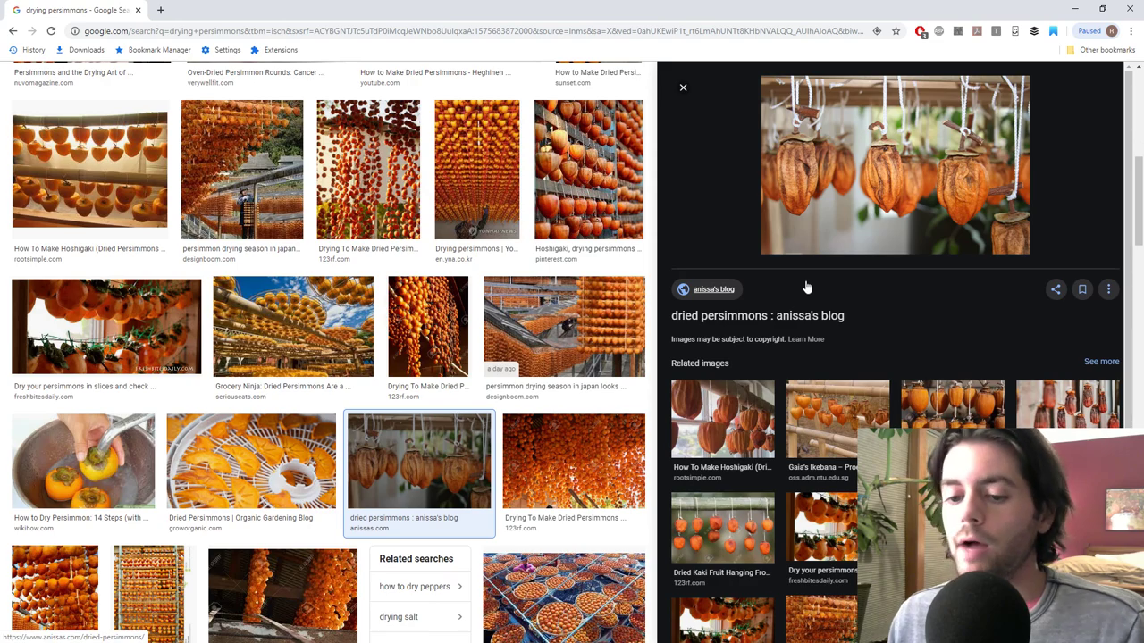
- Preview Oven-Dried Persimmon Rounds, Fuyu, Heghineh and Root Simple images, returning to Verywell Fit
click(250, 460)
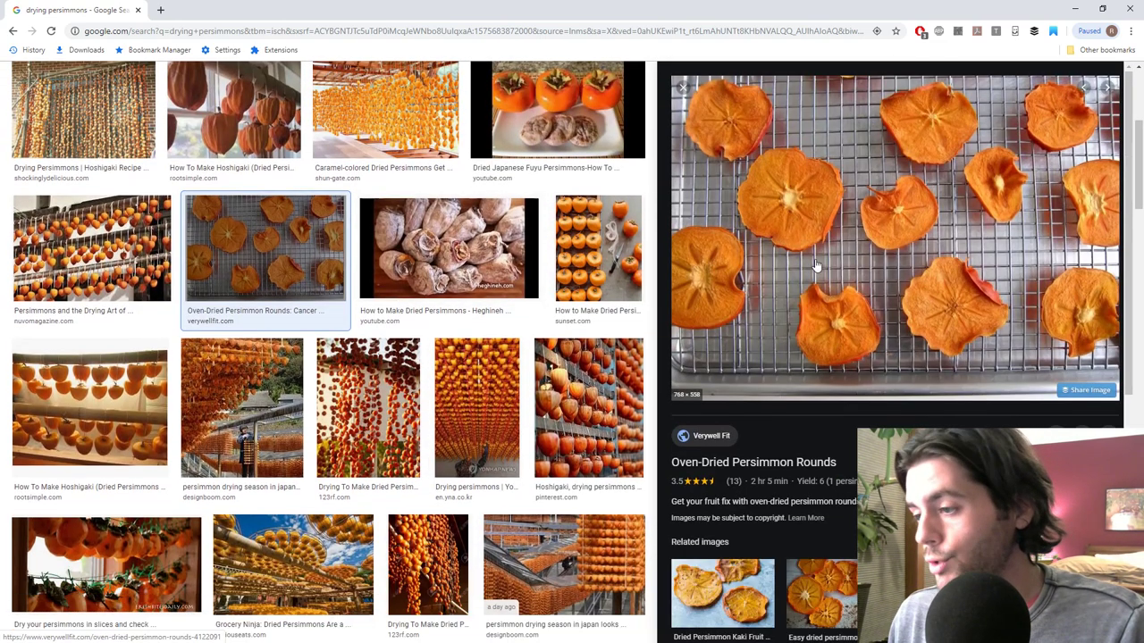
mouse_move(791, 257)
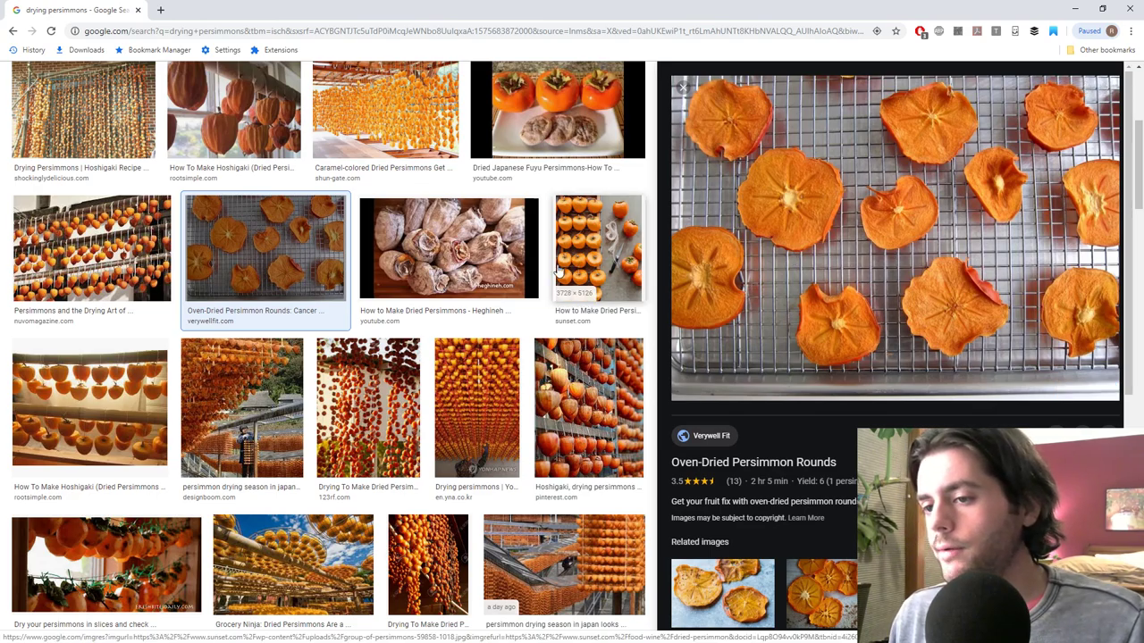
click(558, 109)
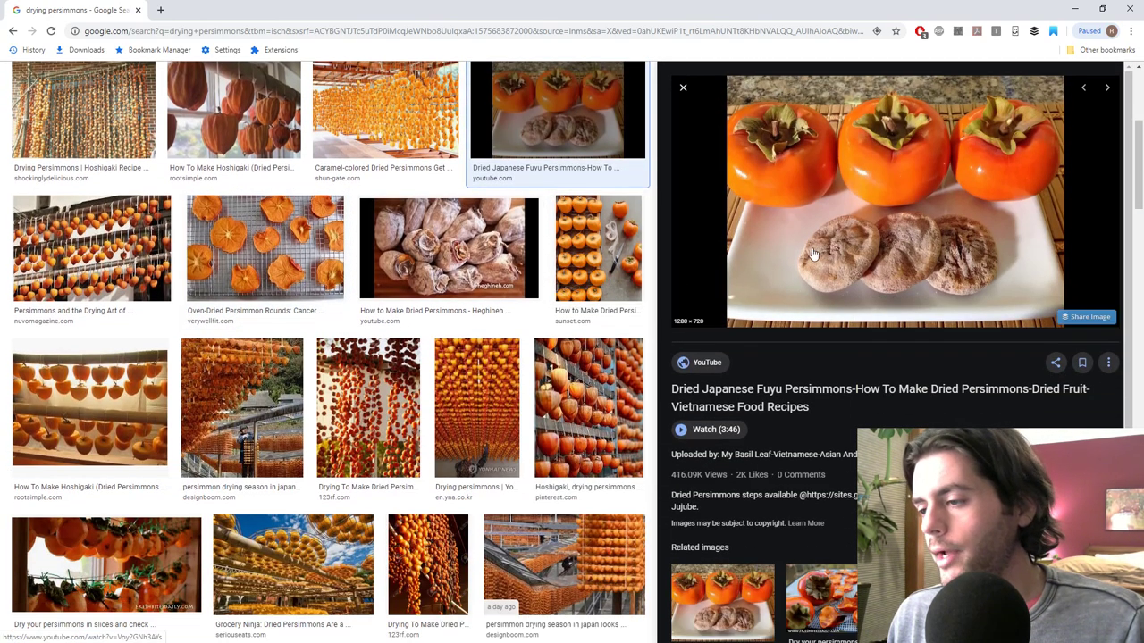
mouse_move(1012, 152)
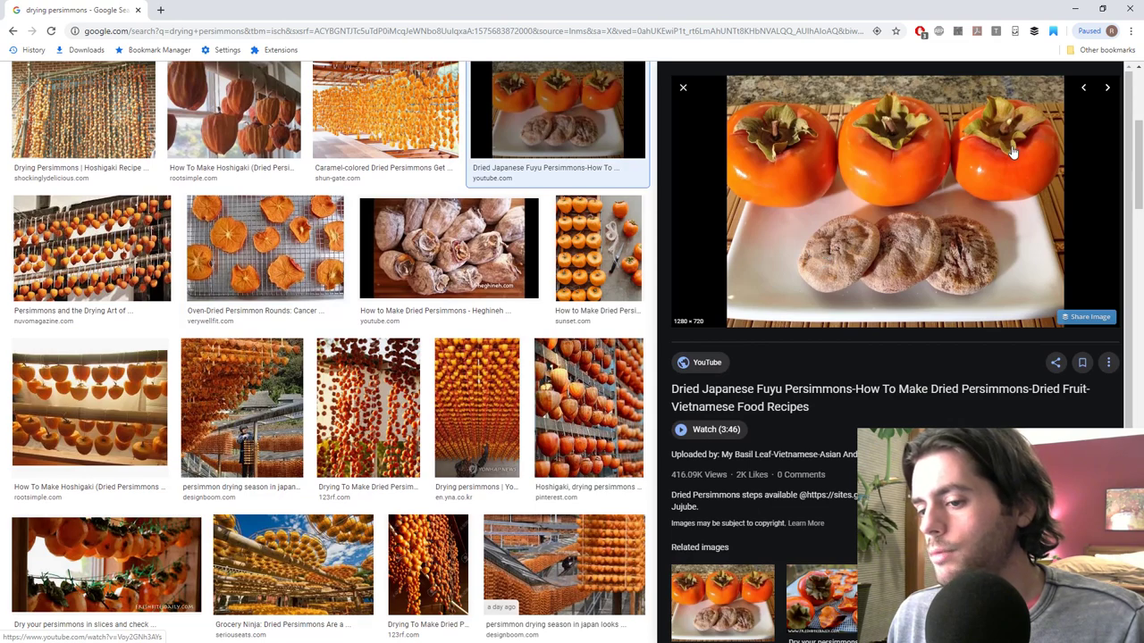
click(448, 247)
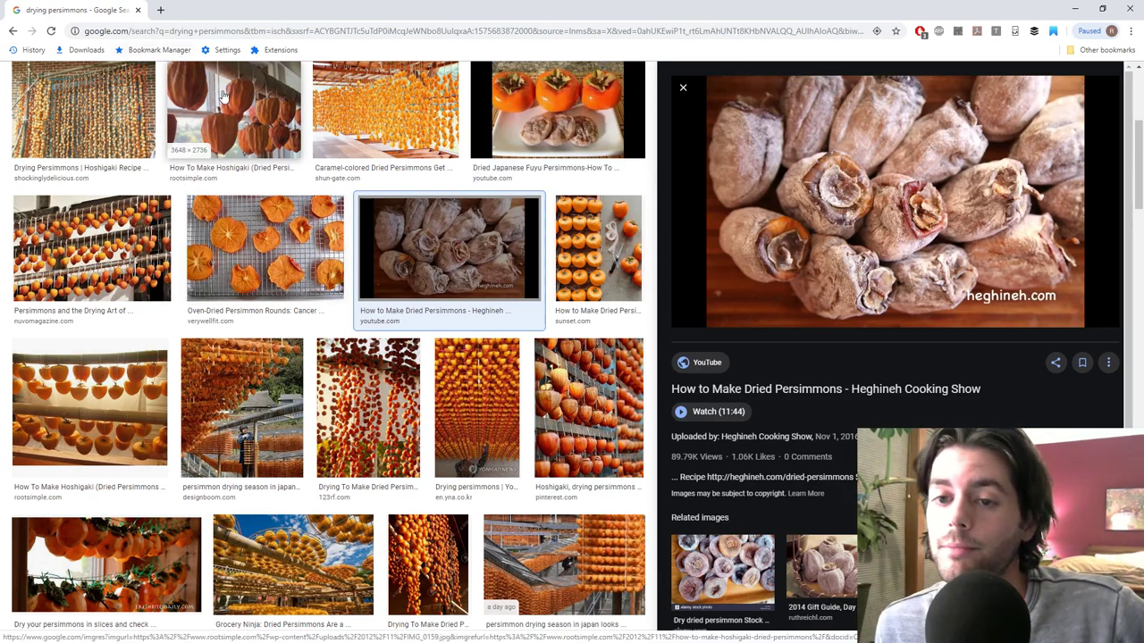
click(233, 108)
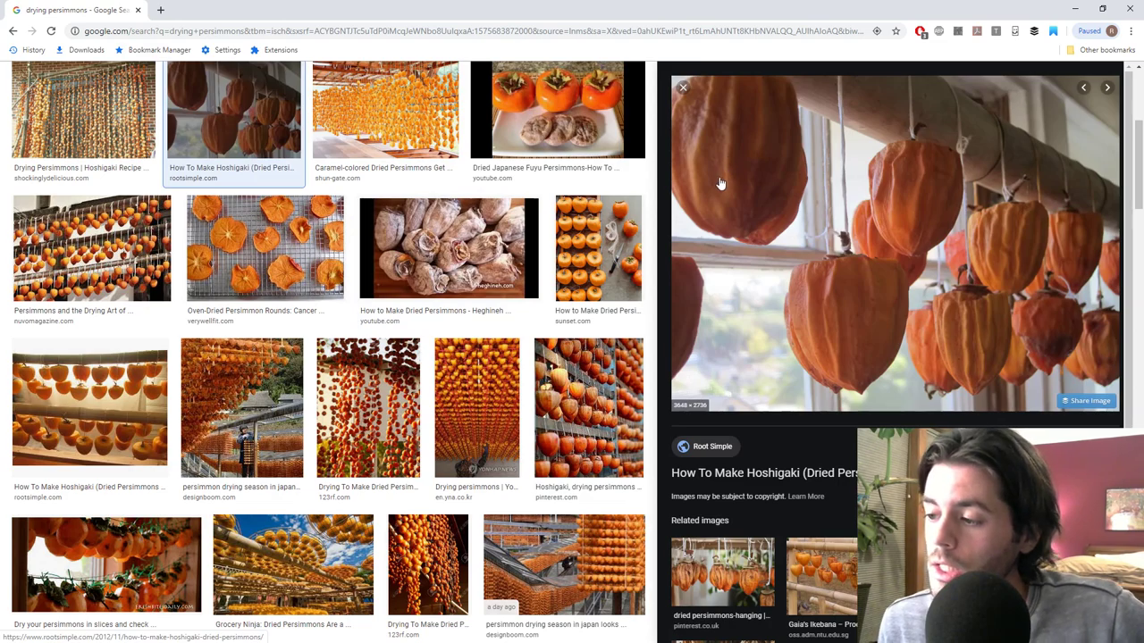
mouse_move(755, 199)
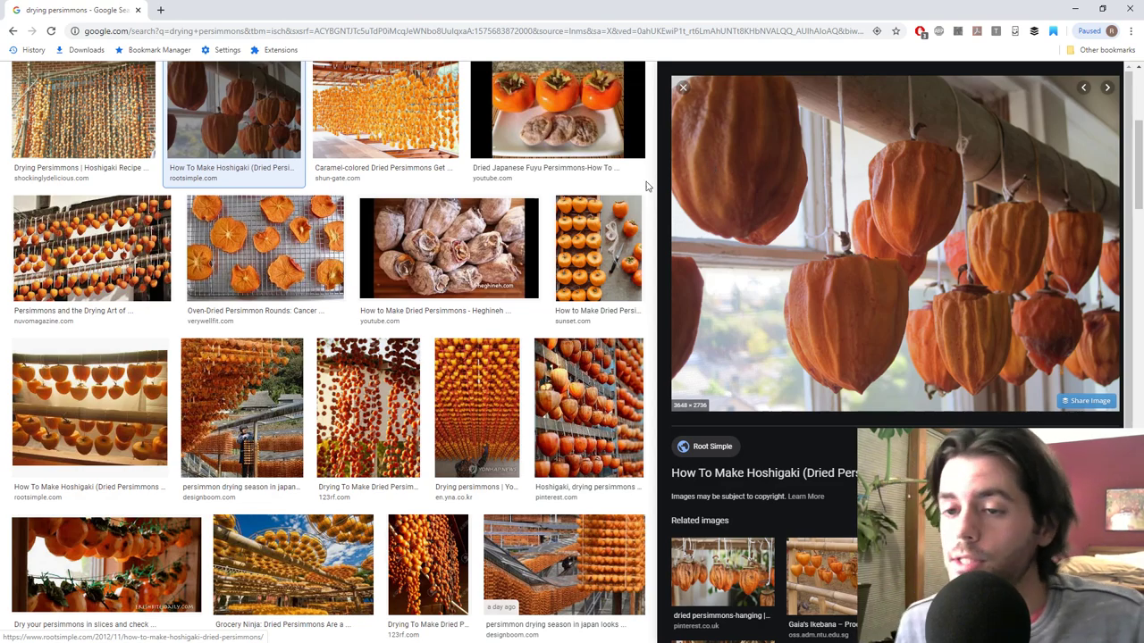
click(265, 248)
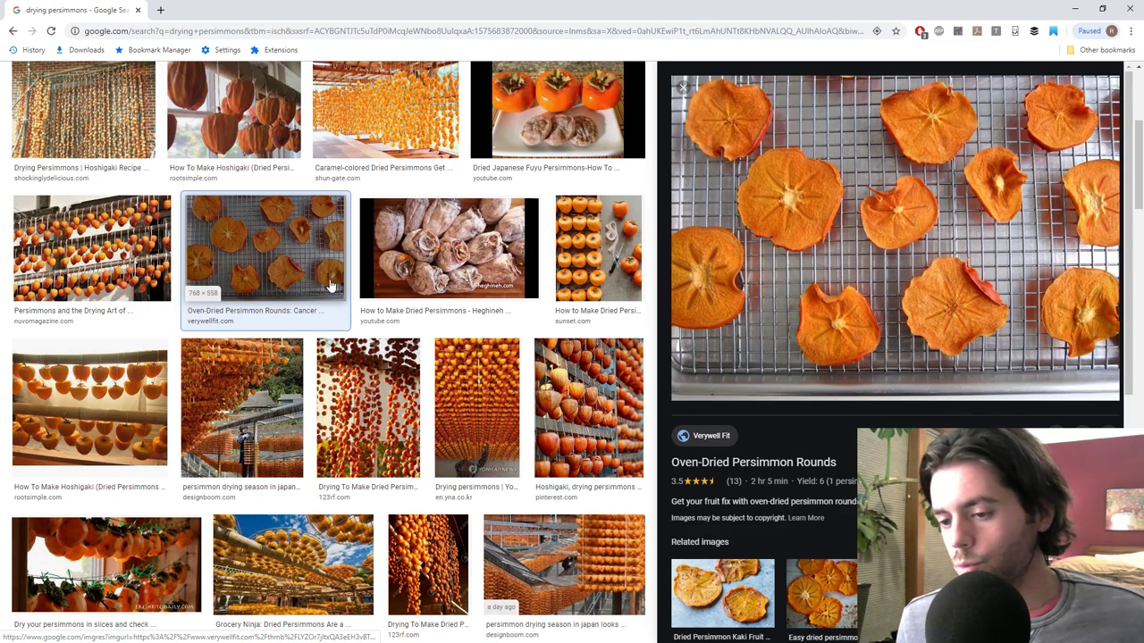
- Bring up the Fuyu persimmons video preview and scroll the results
click(558, 109)
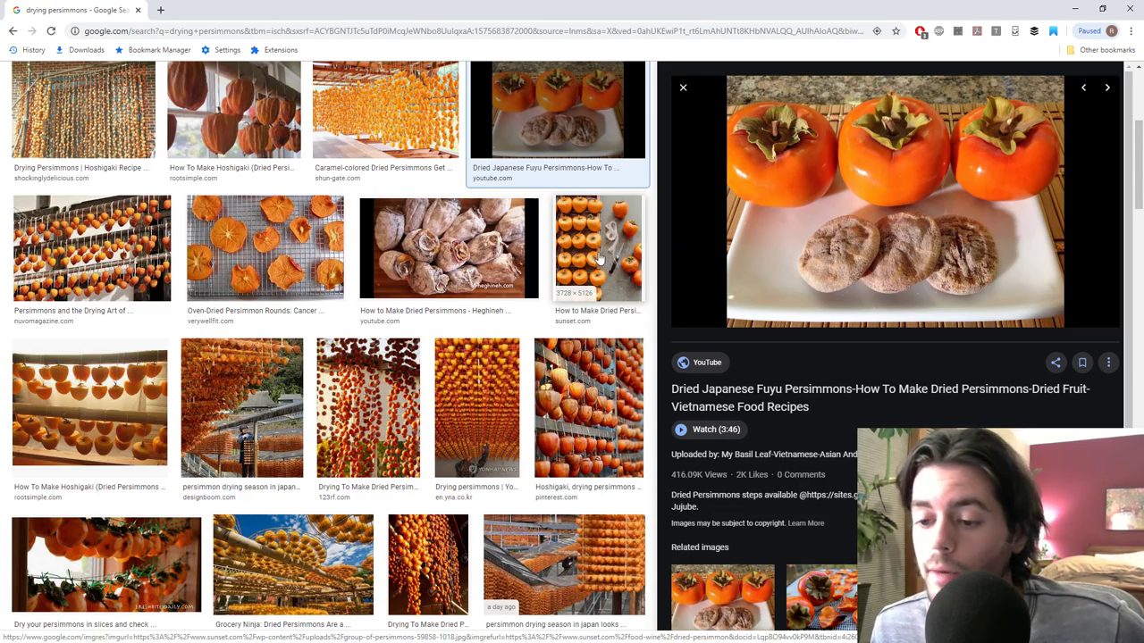
scroll(down, 3)
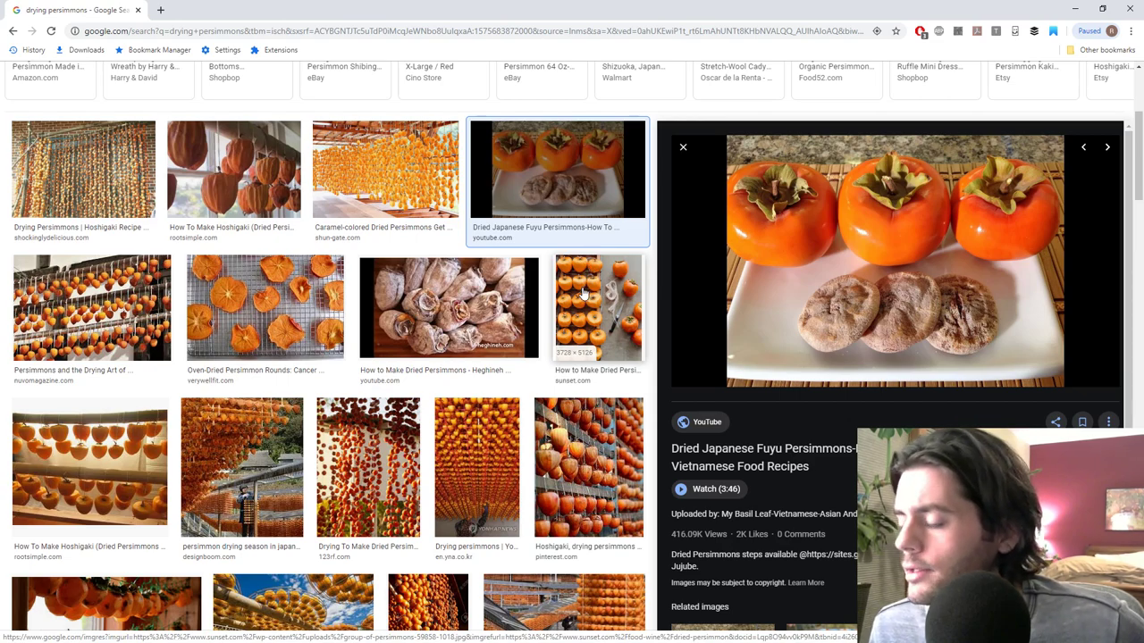
mouse_move(614, 320)
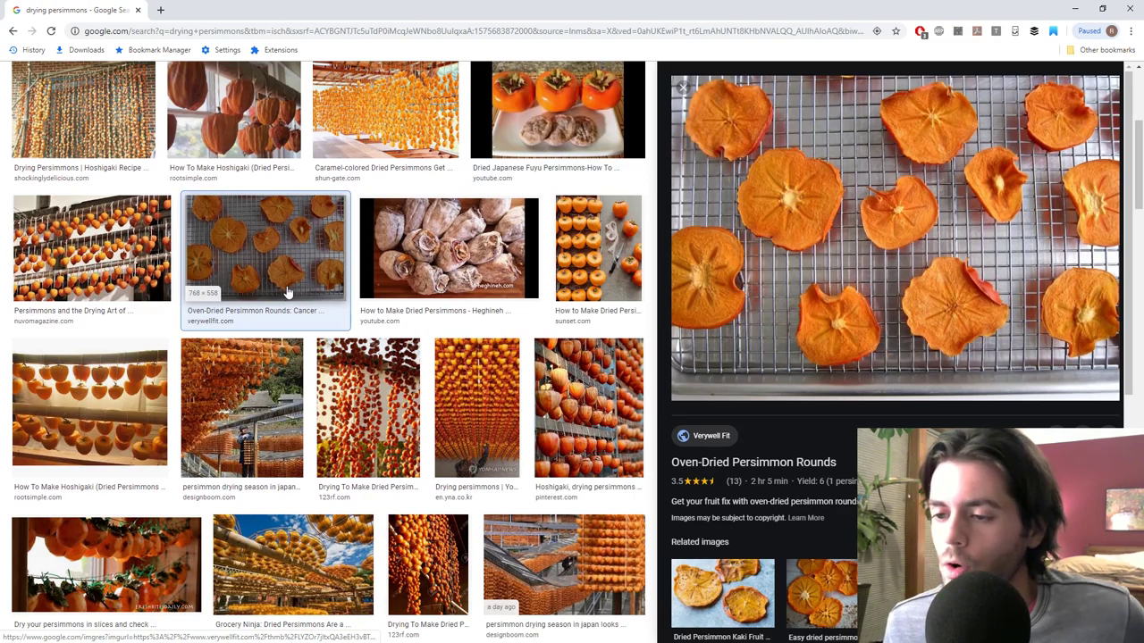
click(557, 109)
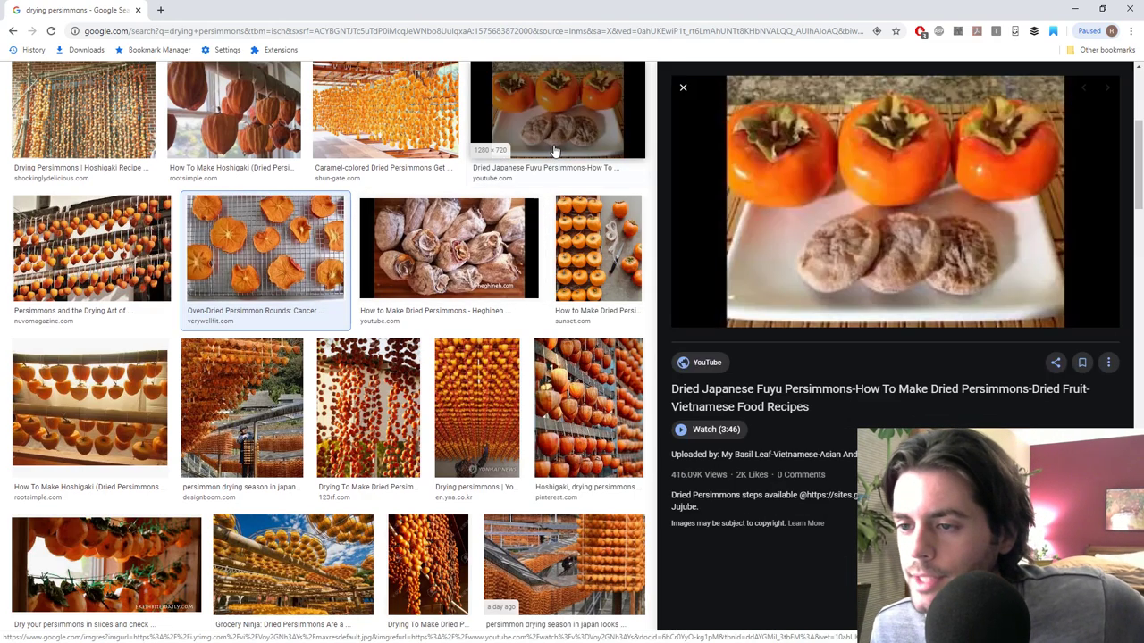
click(557, 109)
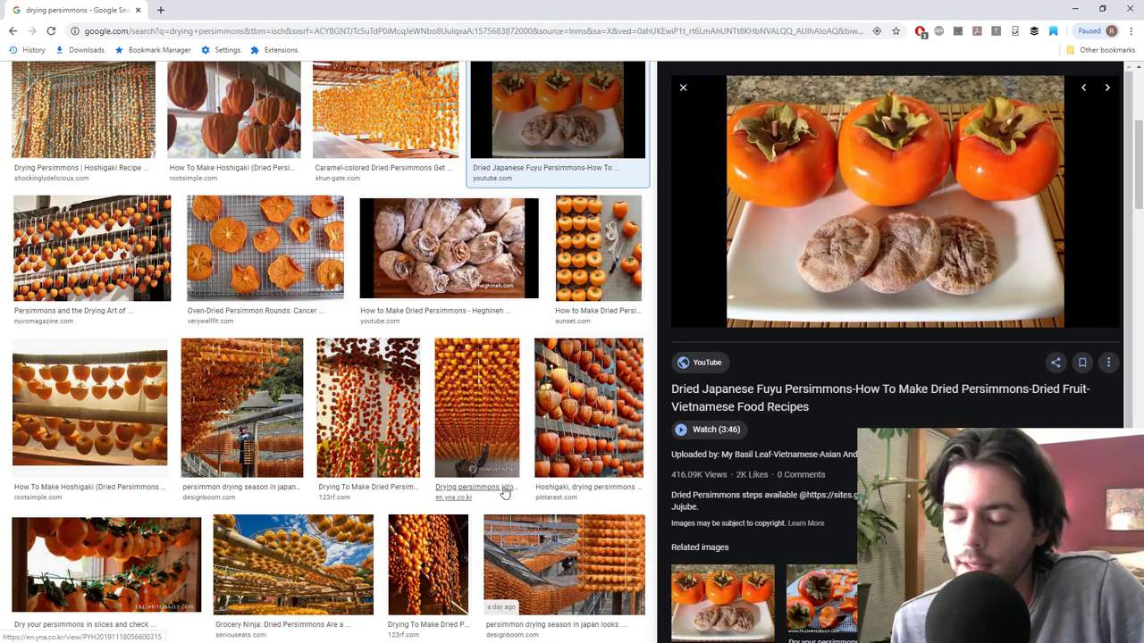
- Scroll down and preview Grocery Ninja, nuvomagazine, Dried Persimmon Village and Fresh Bites Daily images
scroll(down, 3)
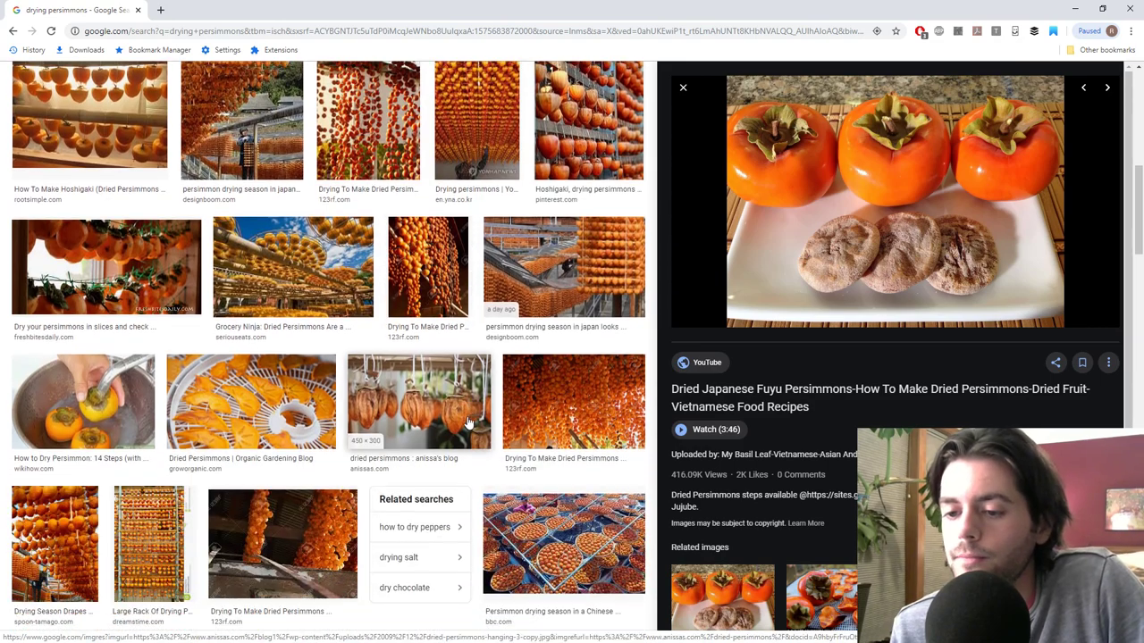
scroll(down, 3)
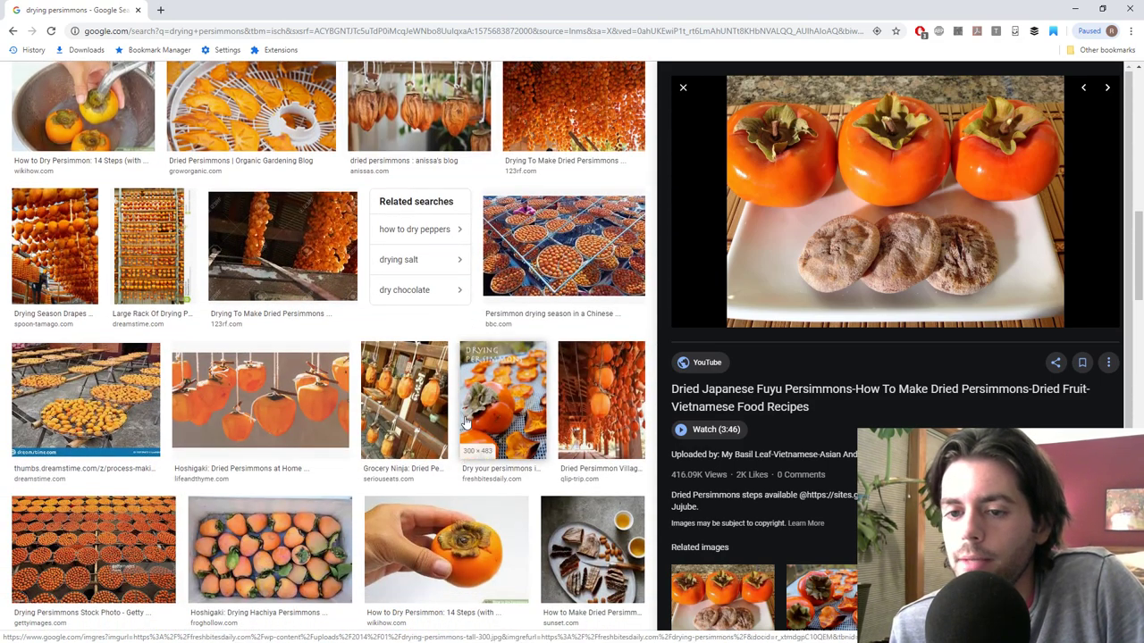
click(403, 400)
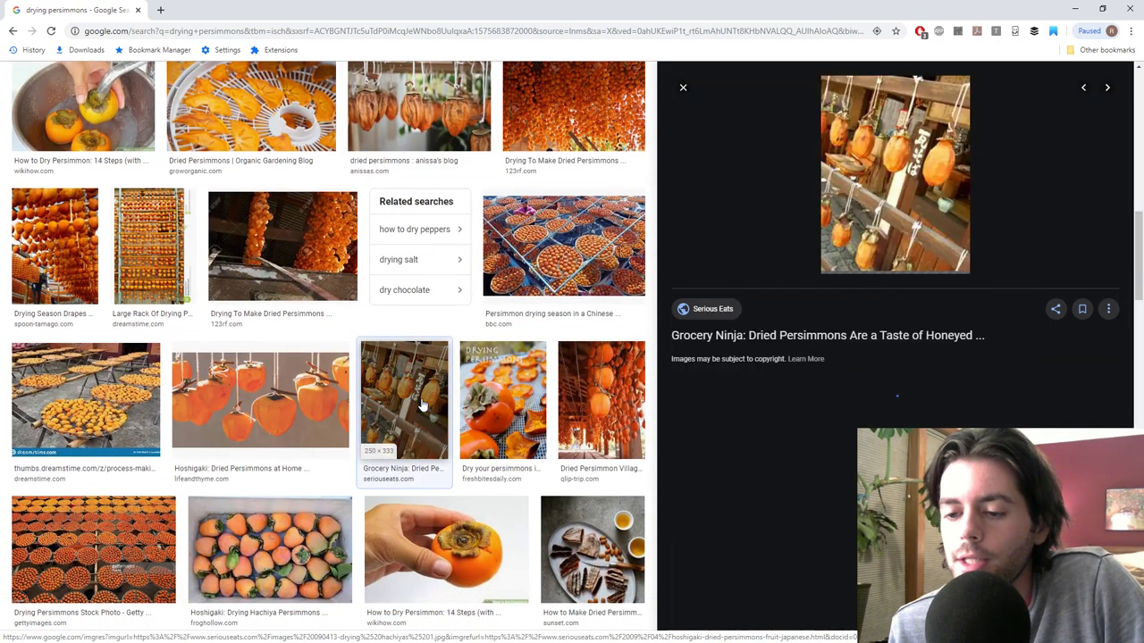
click(403, 399)
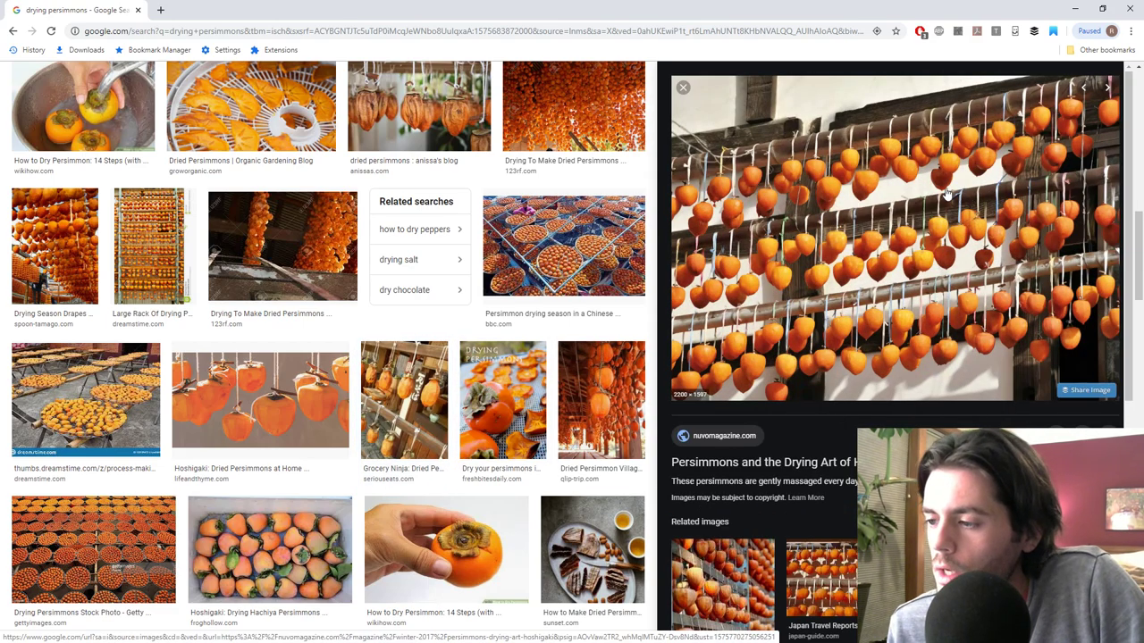
mouse_move(891, 319)
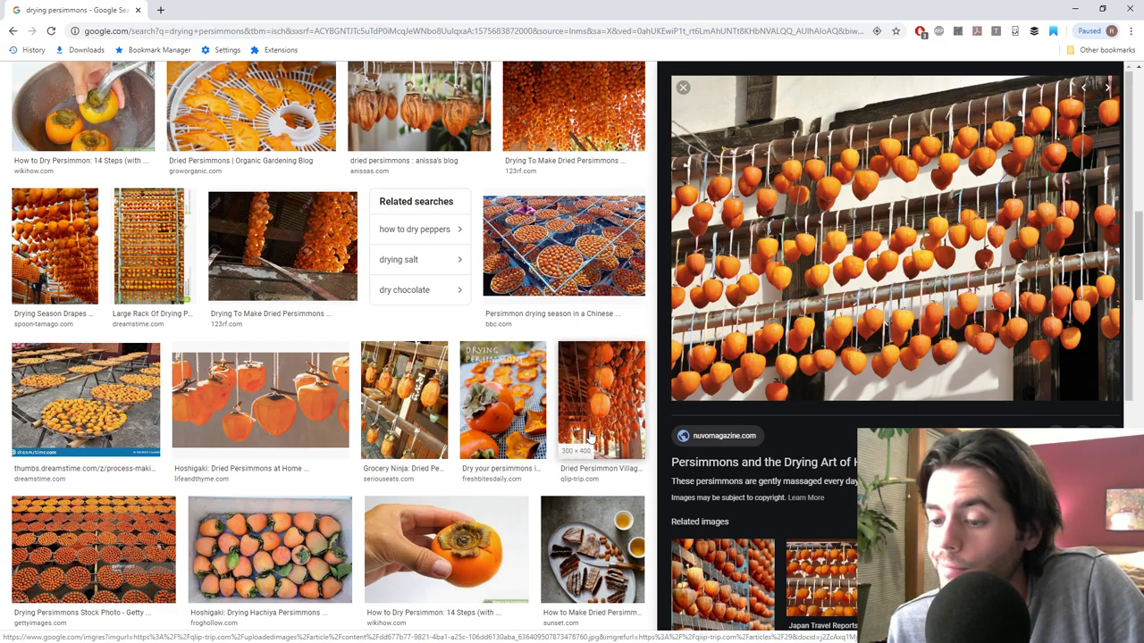
click(600, 399)
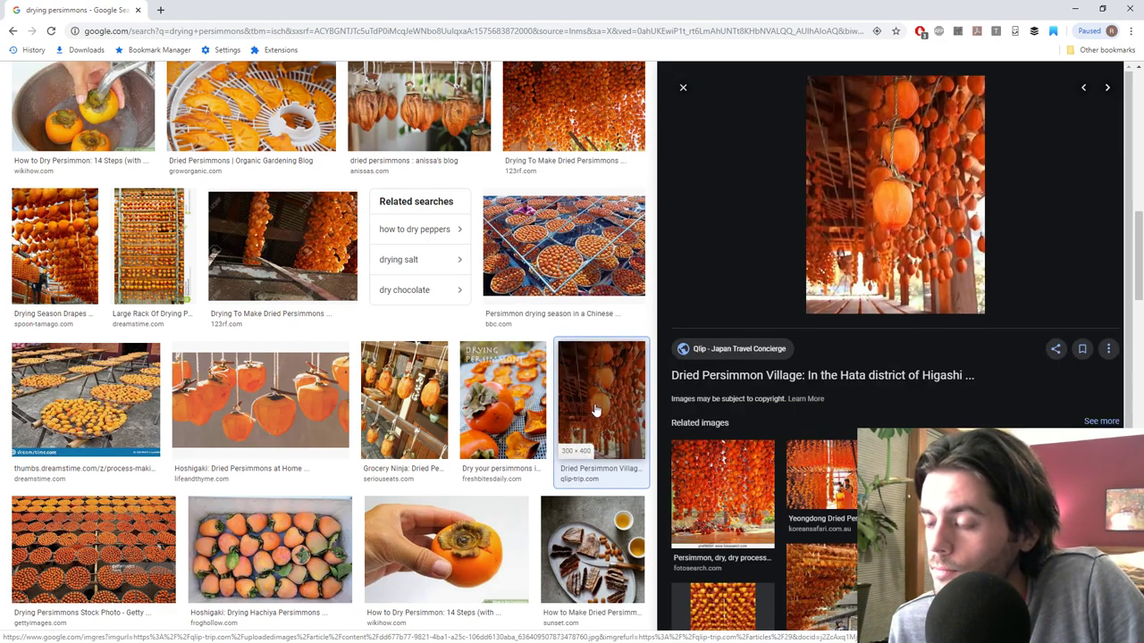
mouse_move(587, 409)
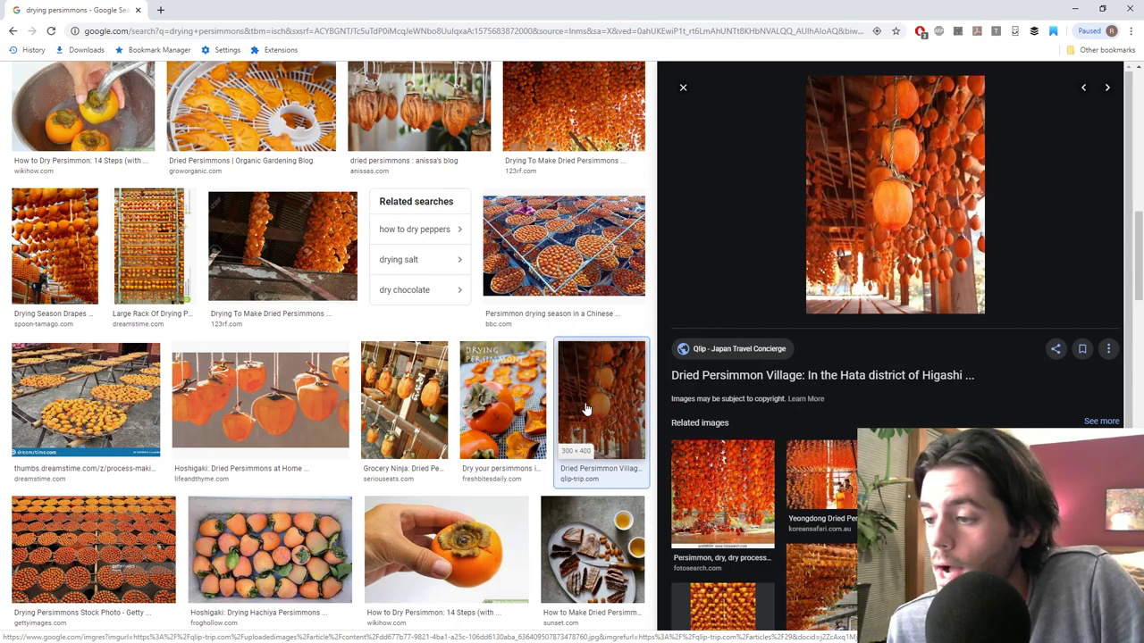
click(502, 399)
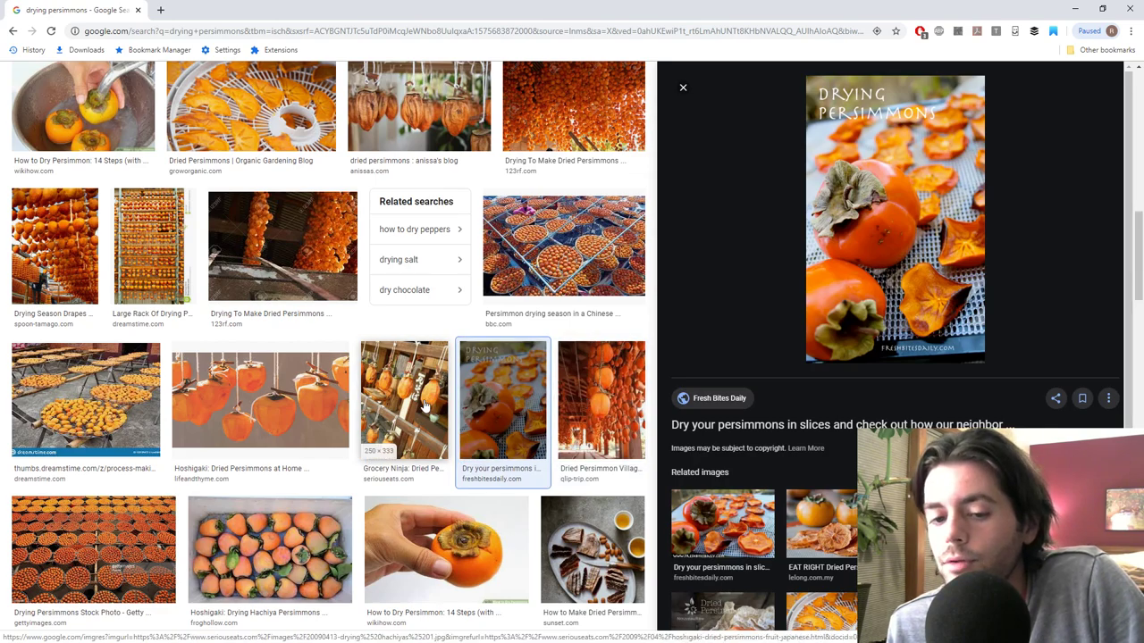
scroll(down, 3)
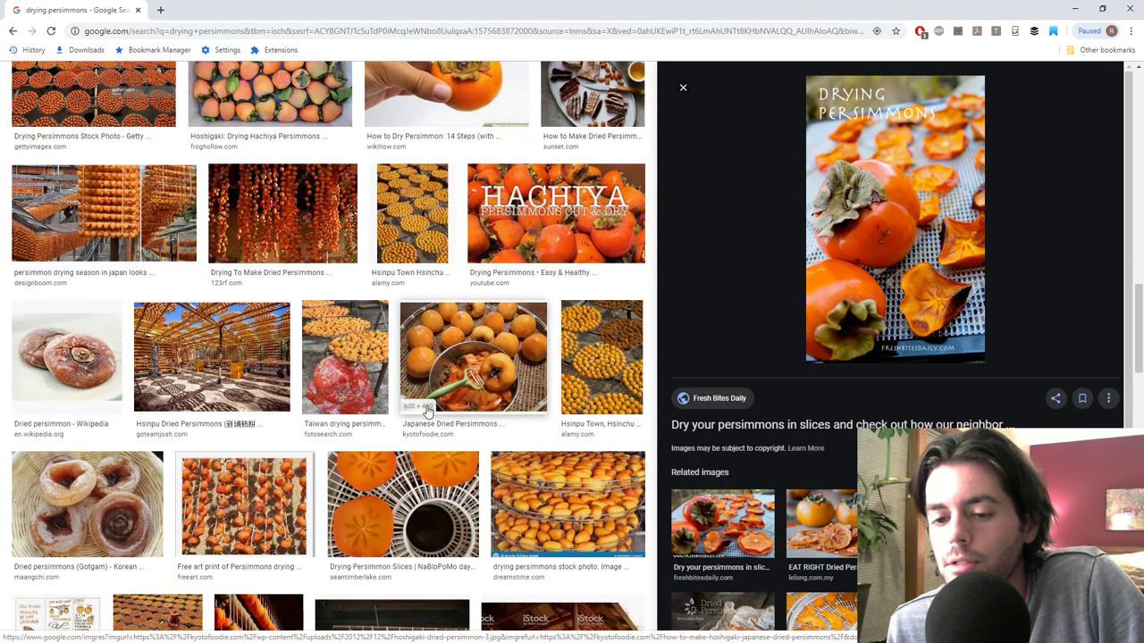
scroll(down, 3)
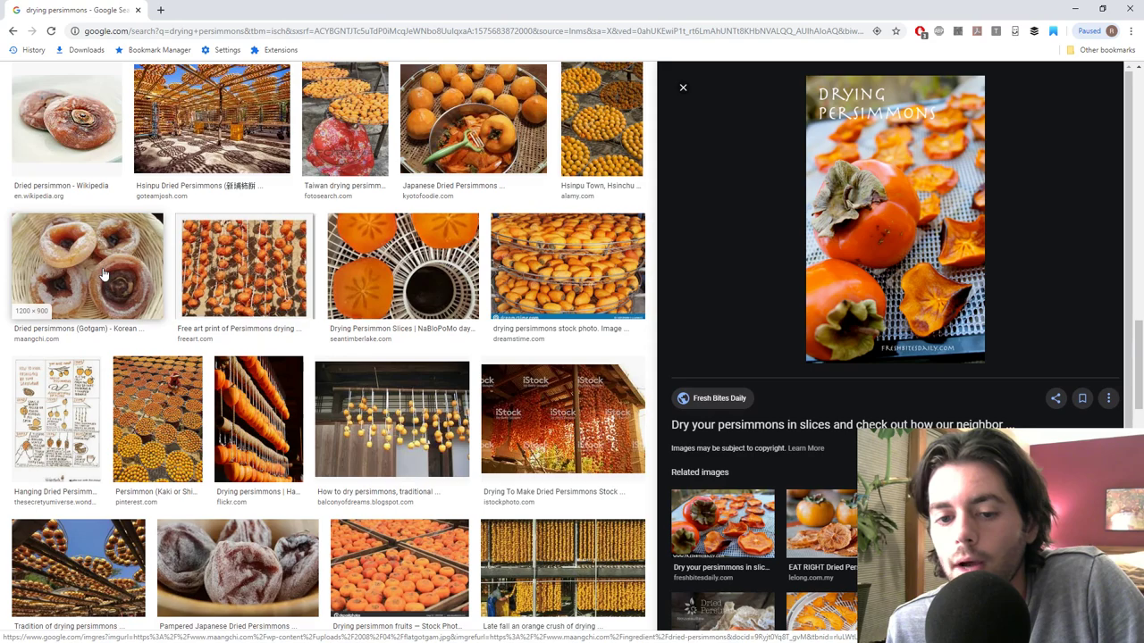
scroll(down, 3)
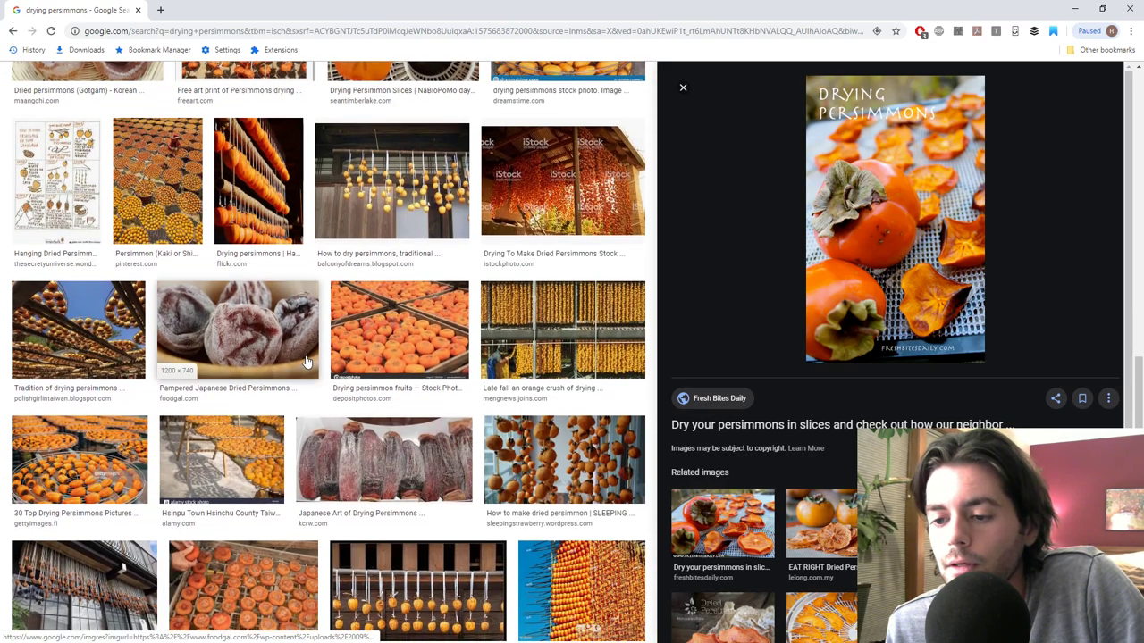
scroll(down, 3)
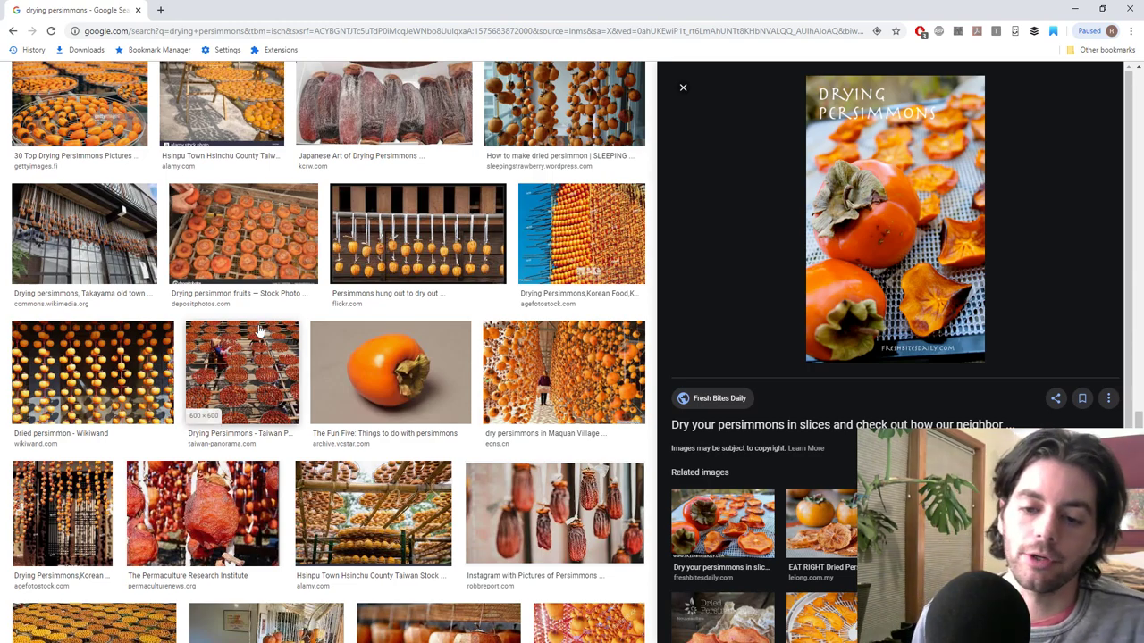
scroll(down, 3)
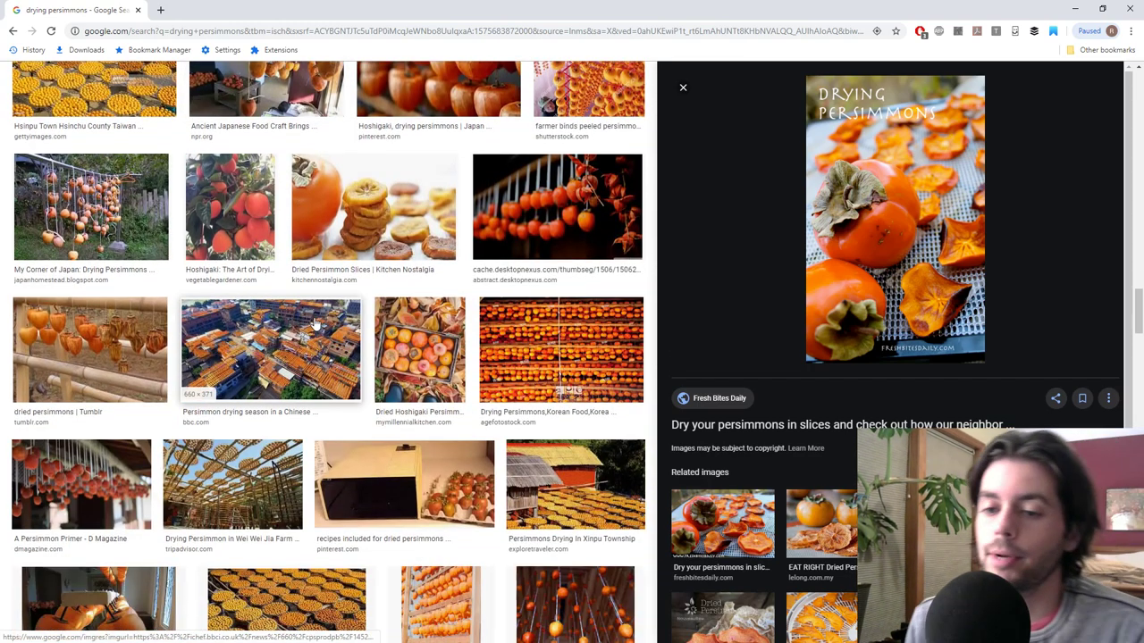
scroll(down, 3)
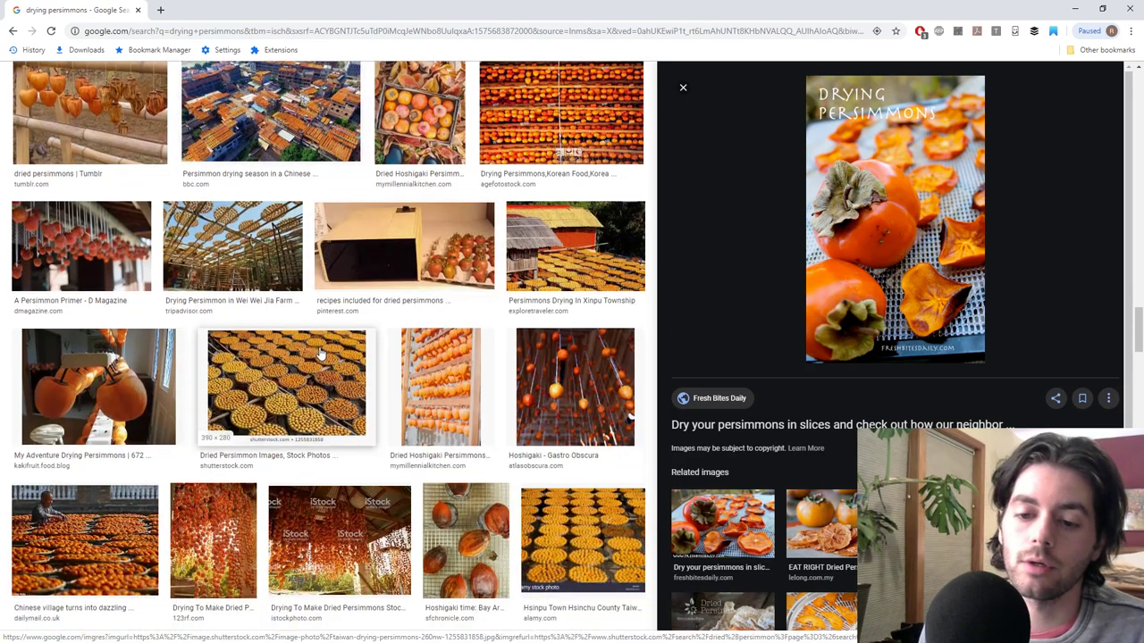
scroll(down, 3)
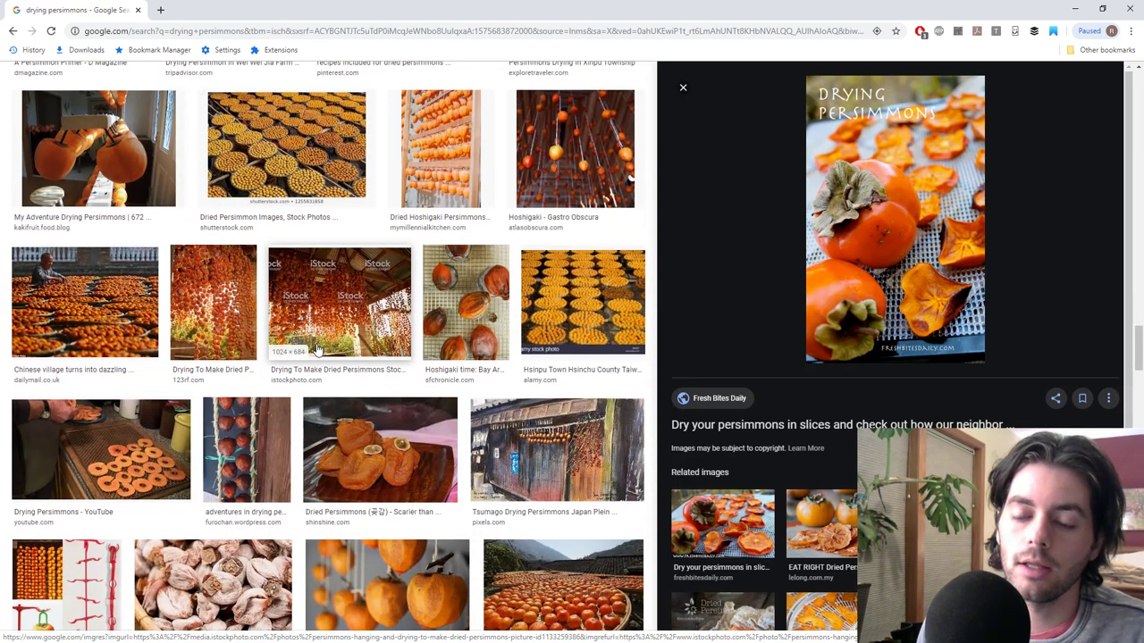
mouse_move(465, 302)
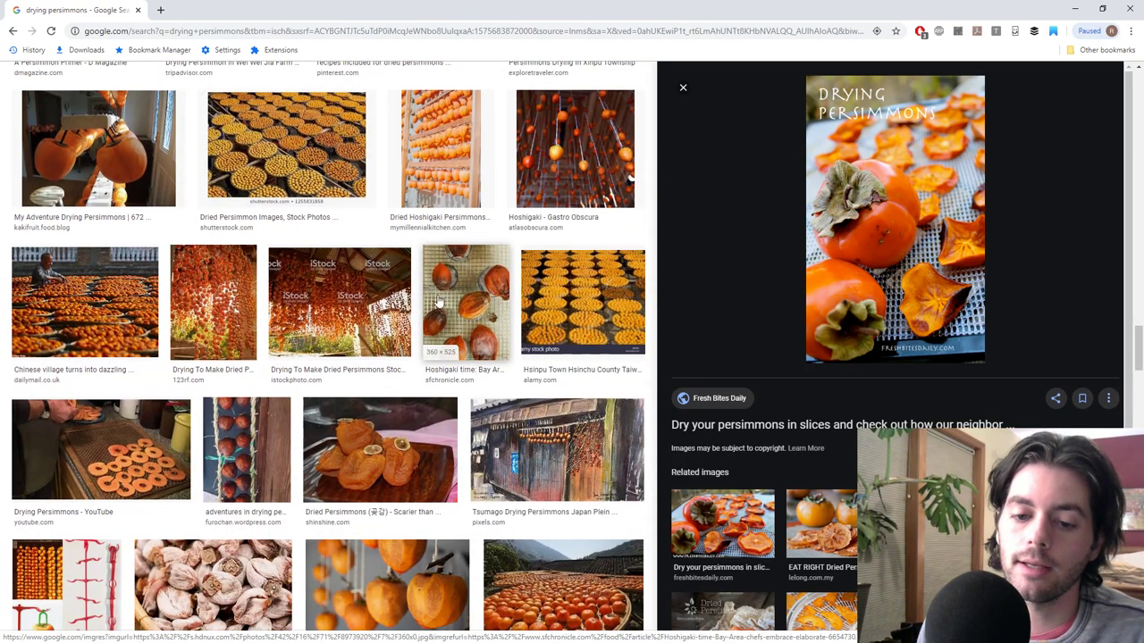
scroll(down, 3)
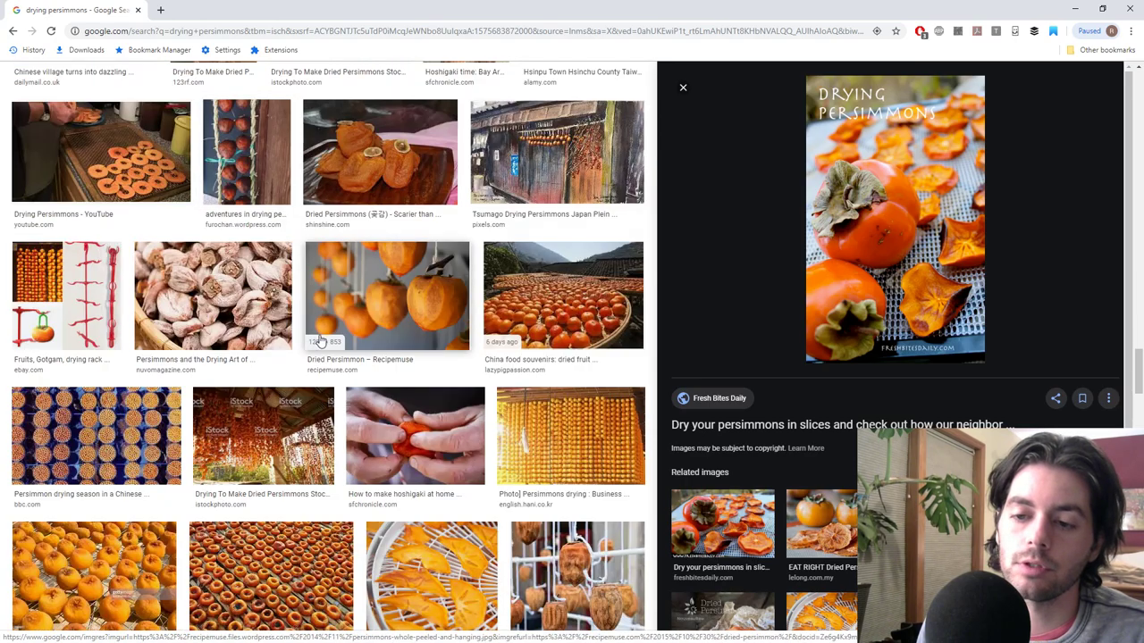
scroll(down, 3)
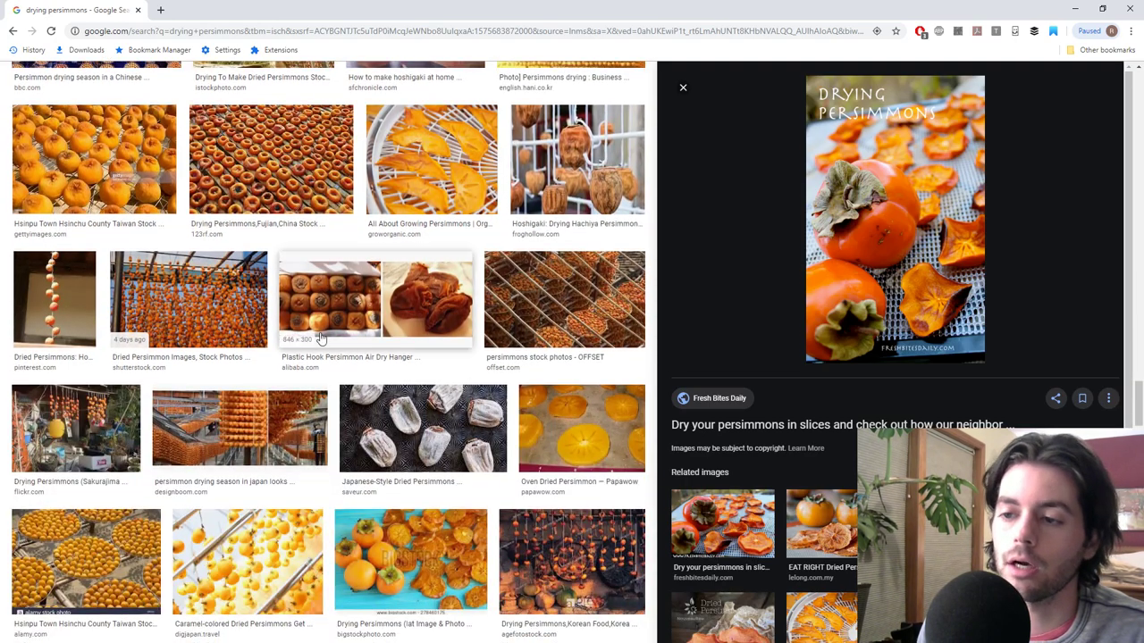
- Preview Frog Hollow Farm's 'Hoshigaki: Drying Hachiya Persimmons!' photo and scroll the results further
click(576, 159)
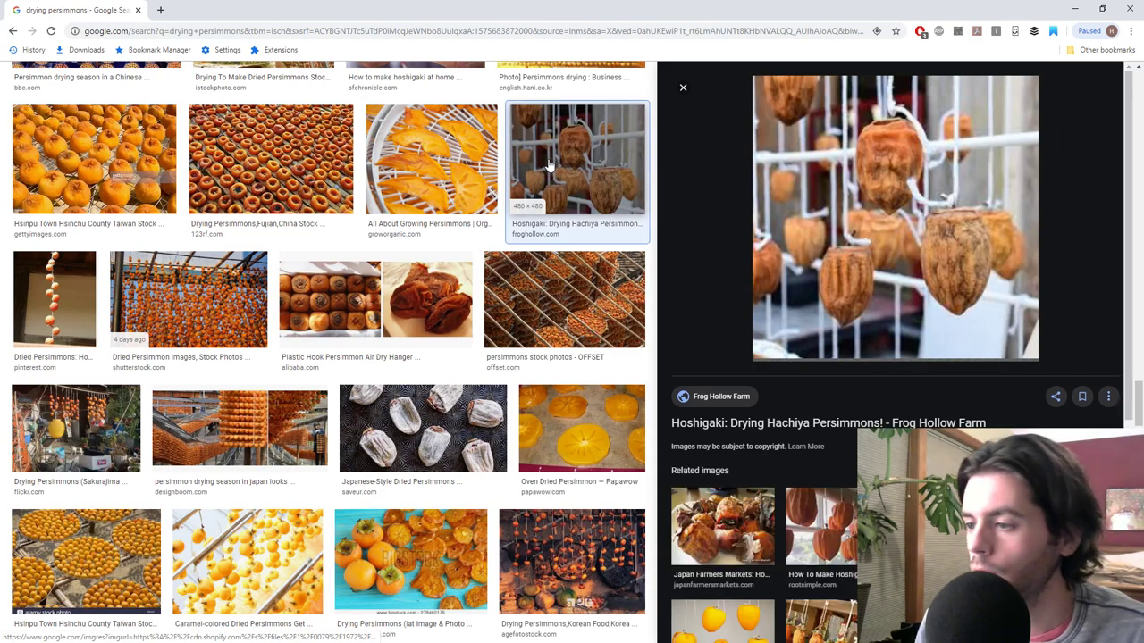
mouse_move(874, 280)
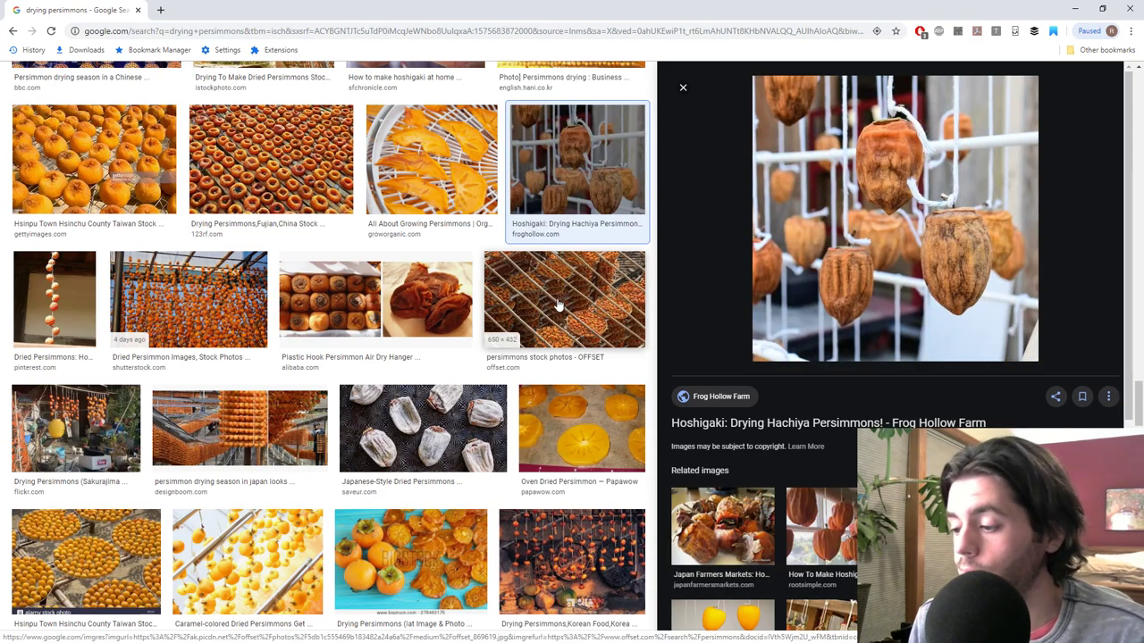
scroll(down, 3)
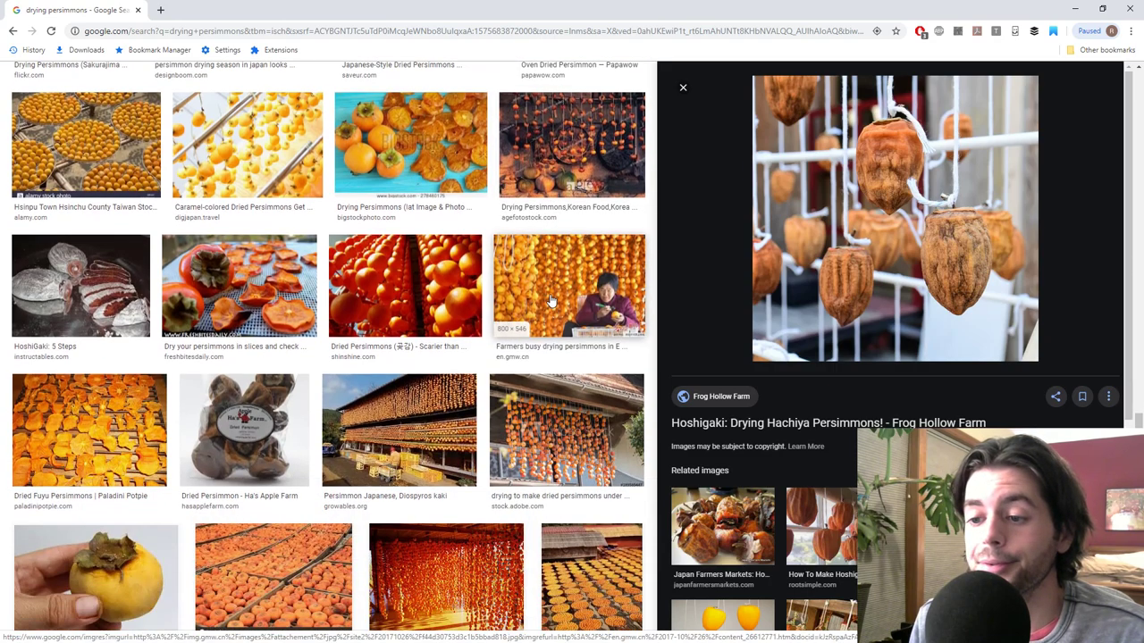
scroll(down, 3)
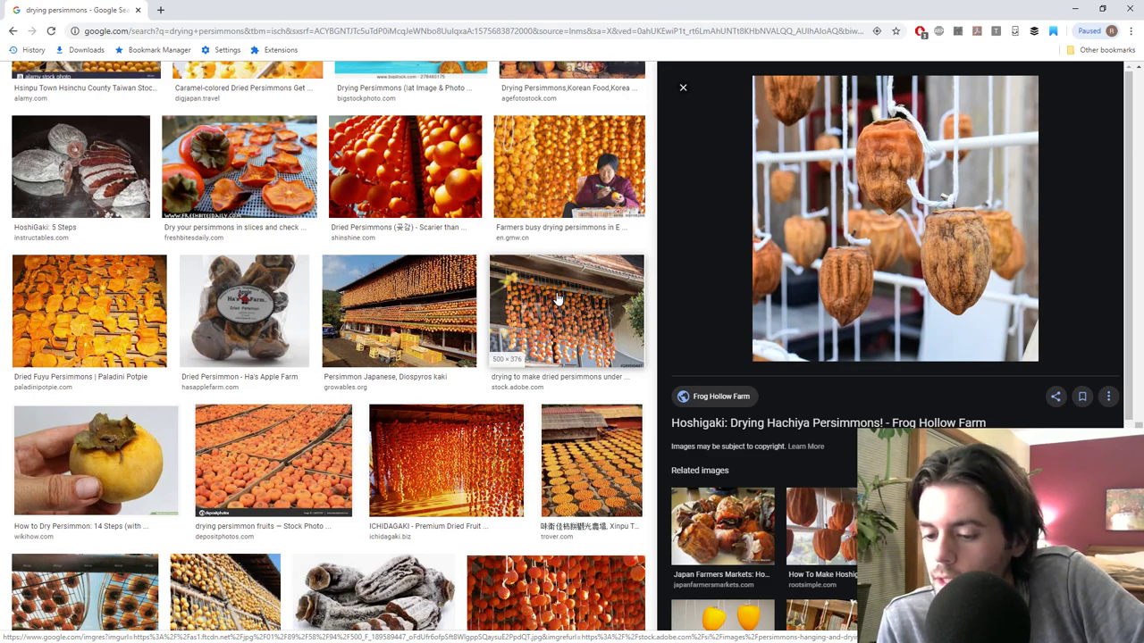
mouse_move(552, 286)
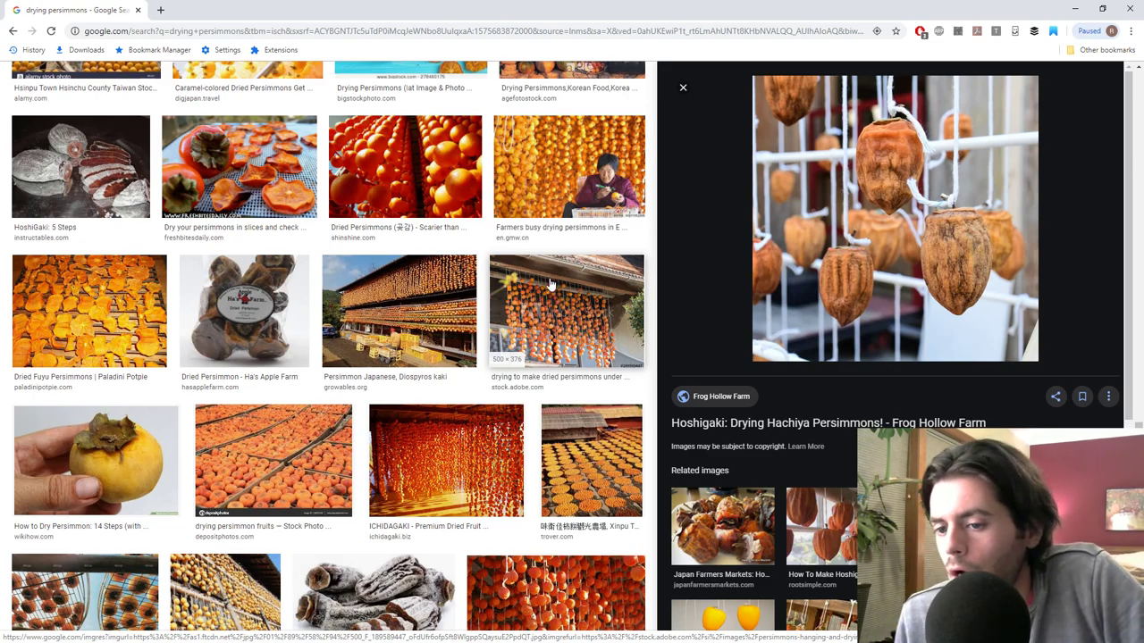
scroll(down, 3)
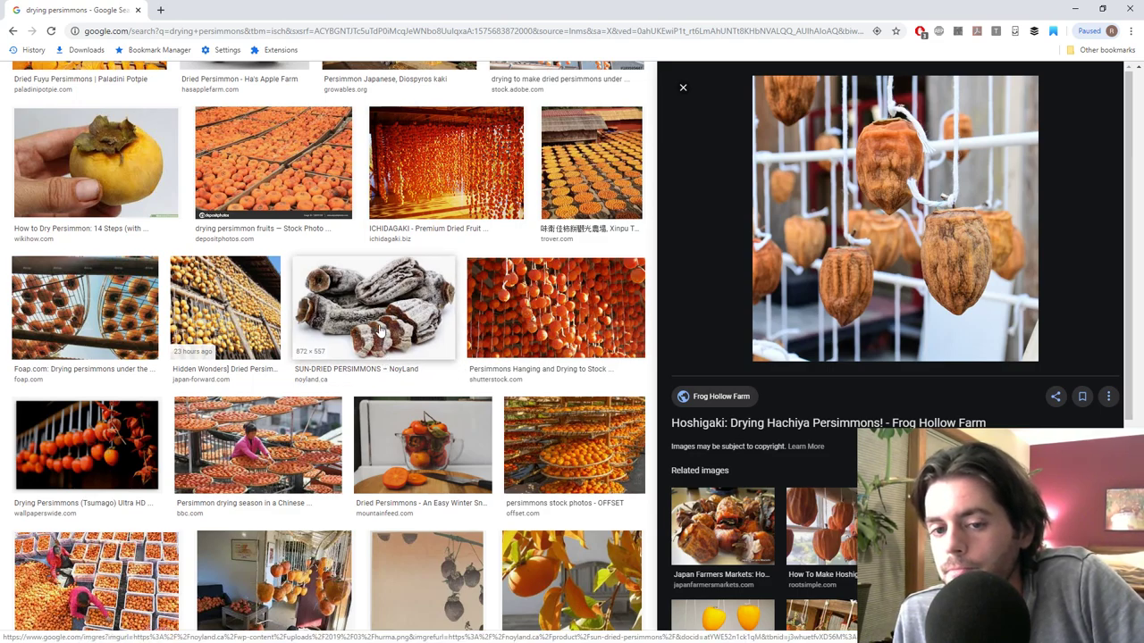
- Preview NoyLand's 'SUN-DRIED PERSIMMONS' photo in the side panel
click(374, 306)
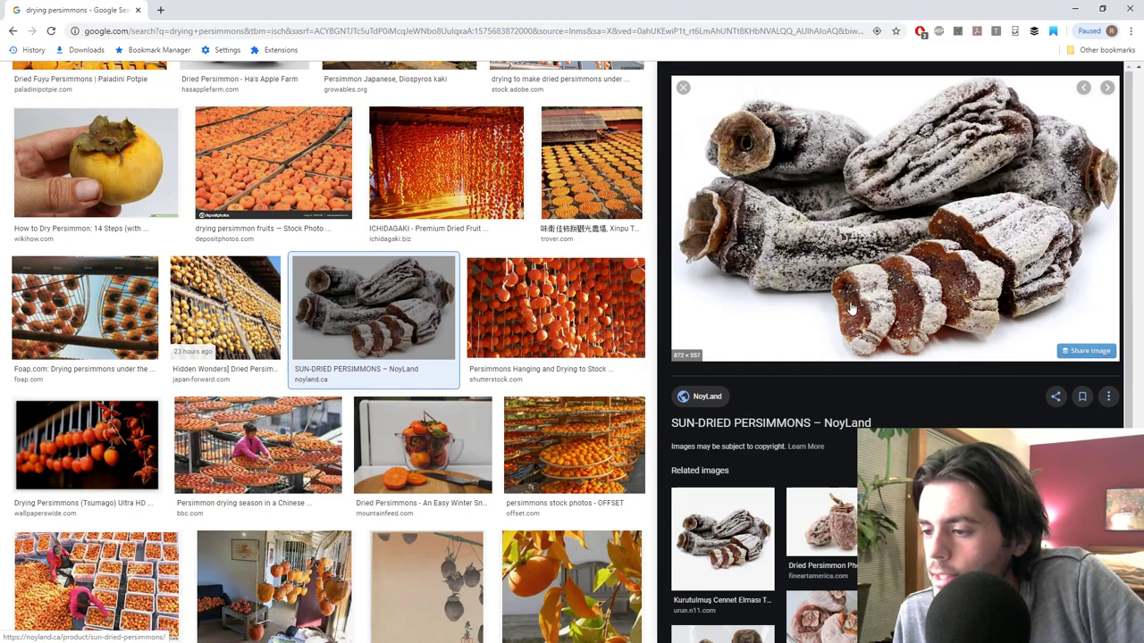
mouse_move(952, 273)
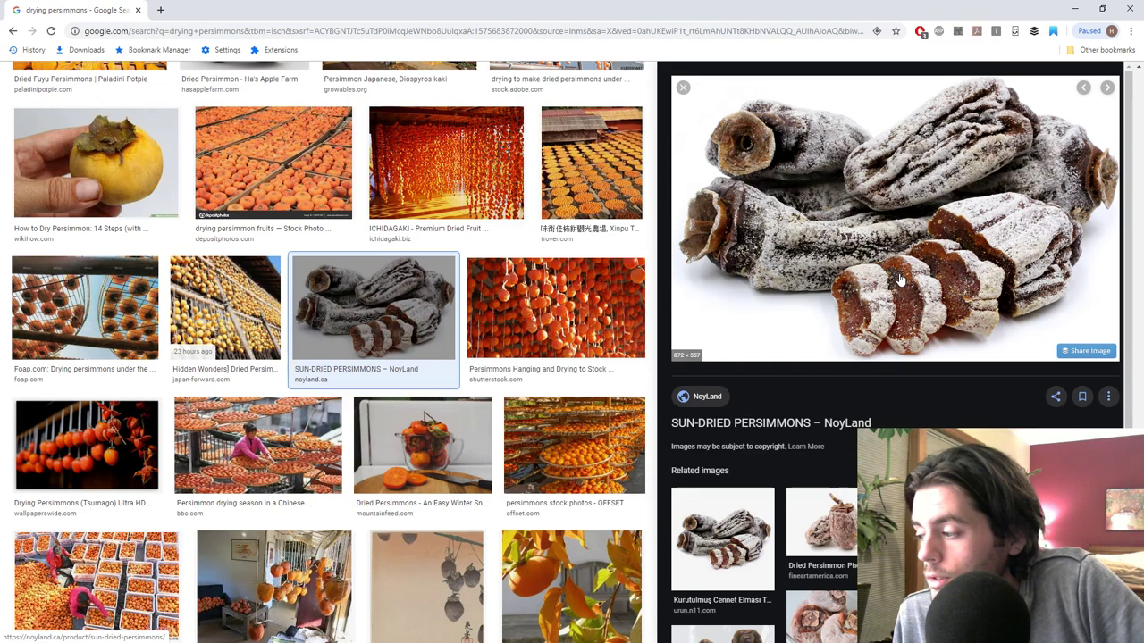
mouse_move(902, 279)
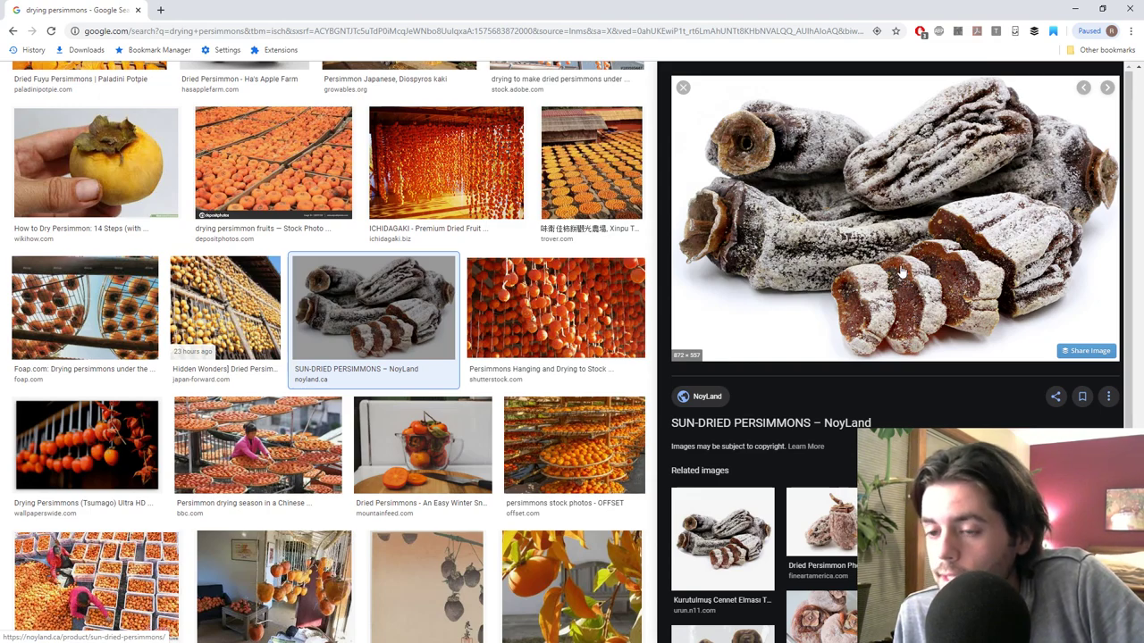
mouse_move(903, 262)
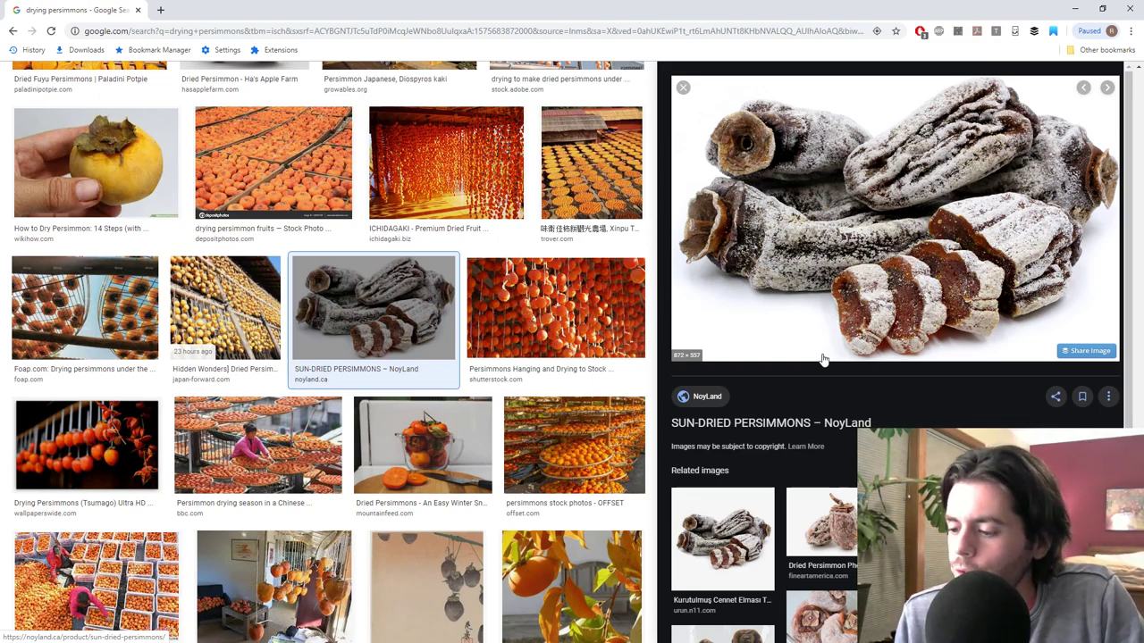
- Scroll down the results while the hoshigaki previews are shown
scroll(down, 3)
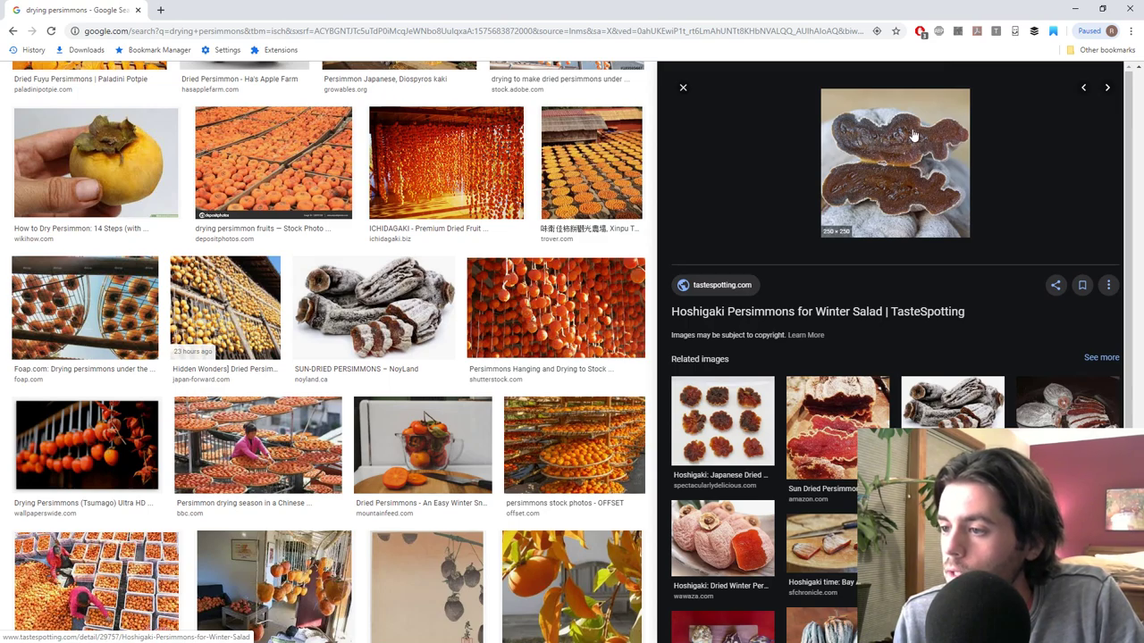
mouse_move(898, 143)
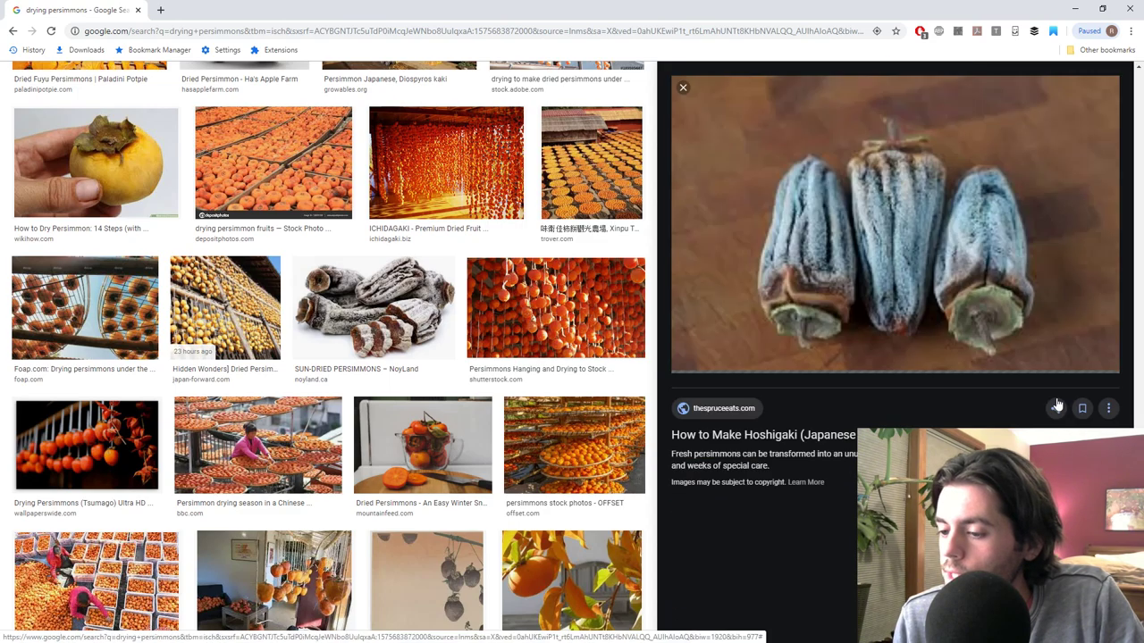
scroll(down, 3)
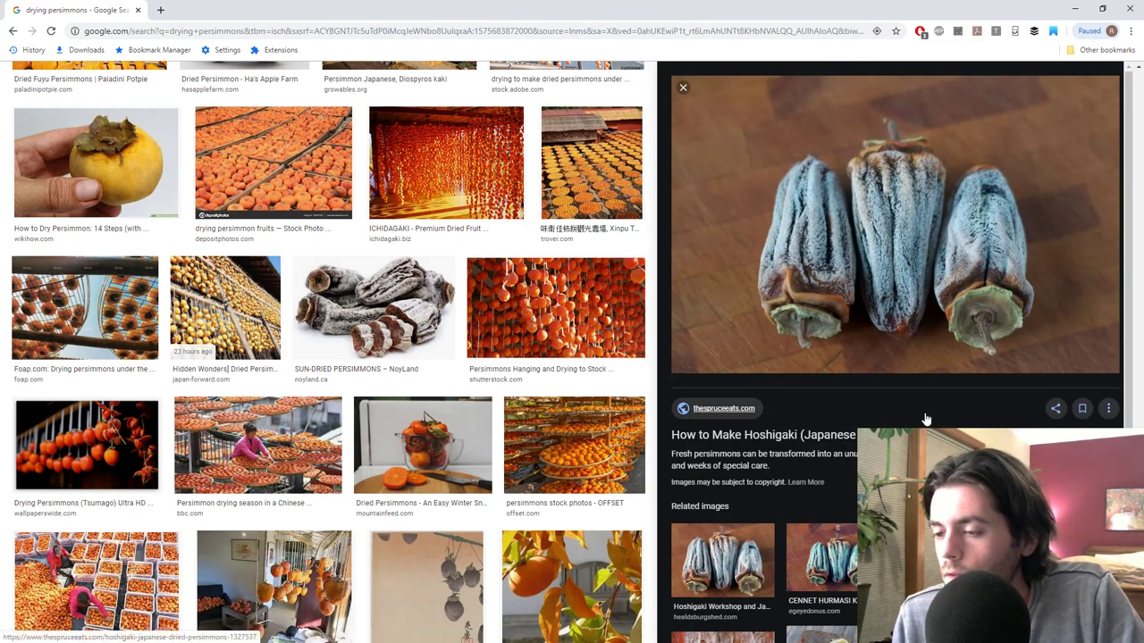
mouse_move(910, 412)
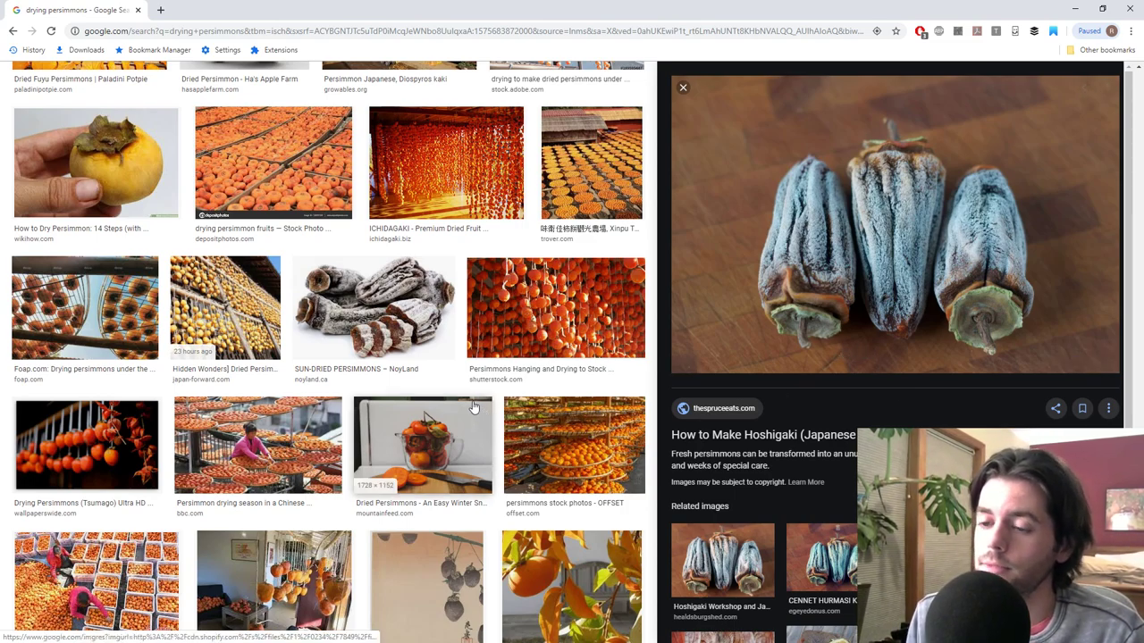
scroll(down, 3)
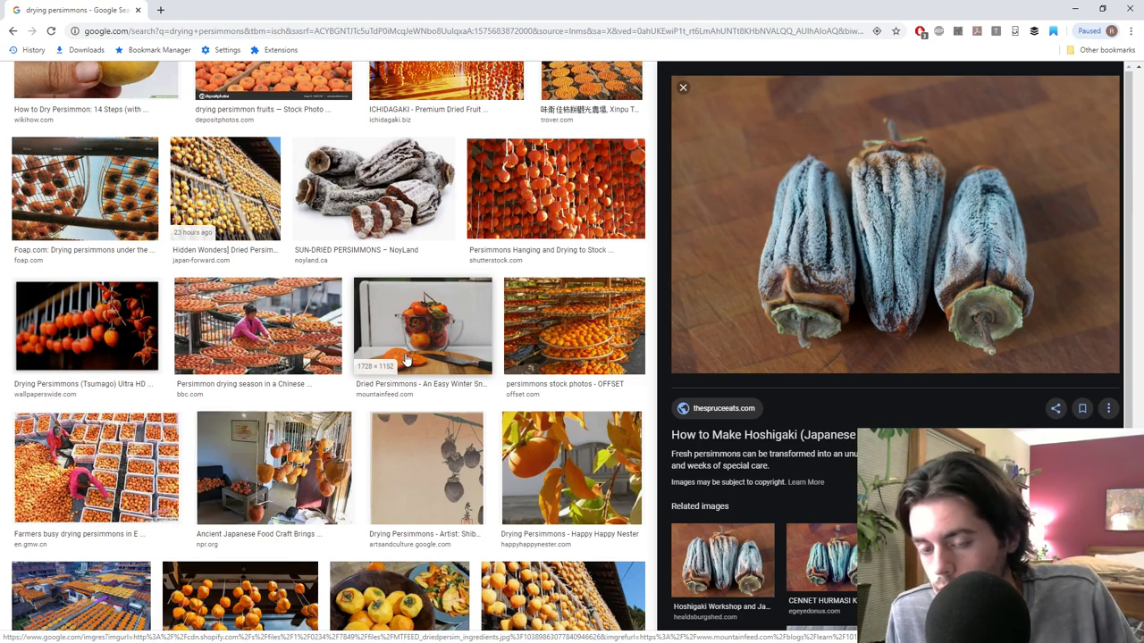
mouse_move(418, 445)
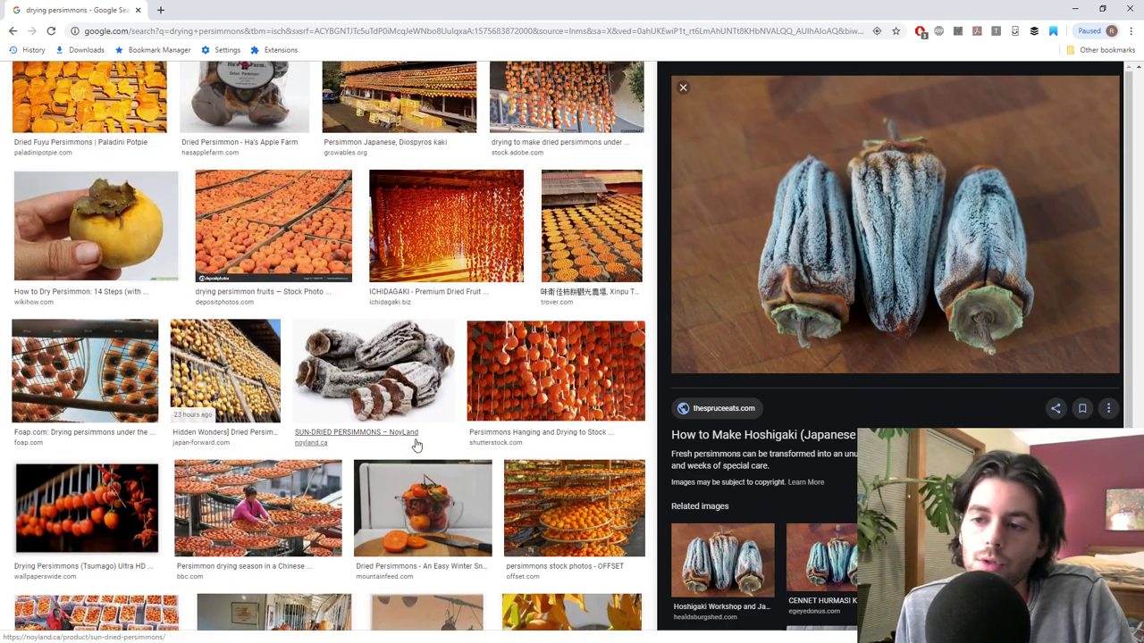
- Scroll further down the results with The Spruce Eats hoshigaki preview still open
scroll(down, 3)
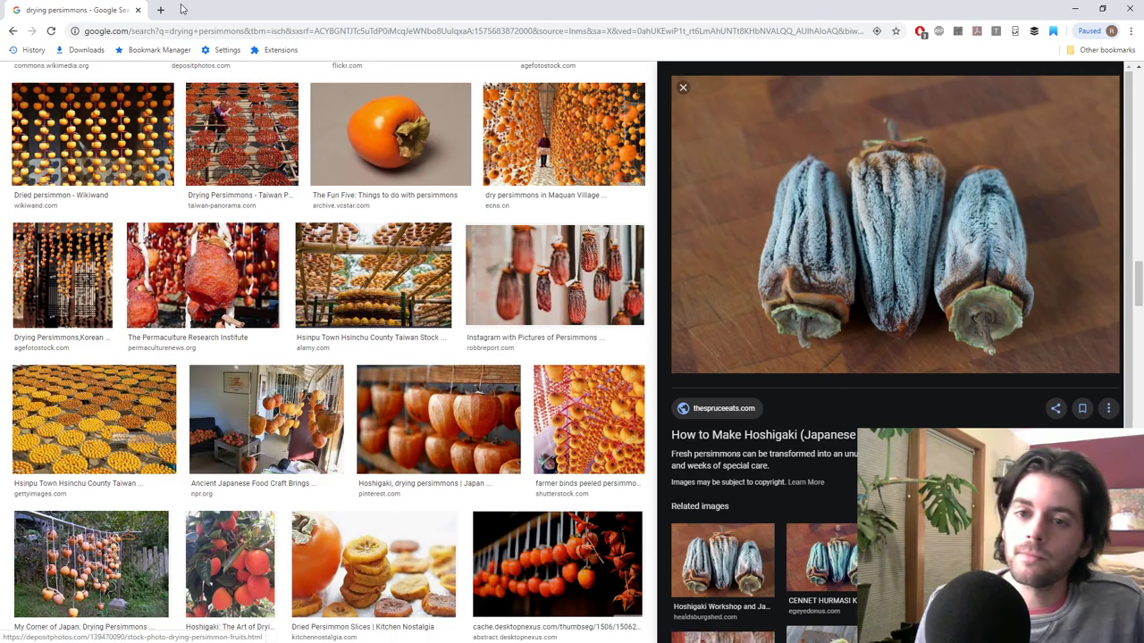
mouse_move(161, 9)
text(ediblelandscaping.com)
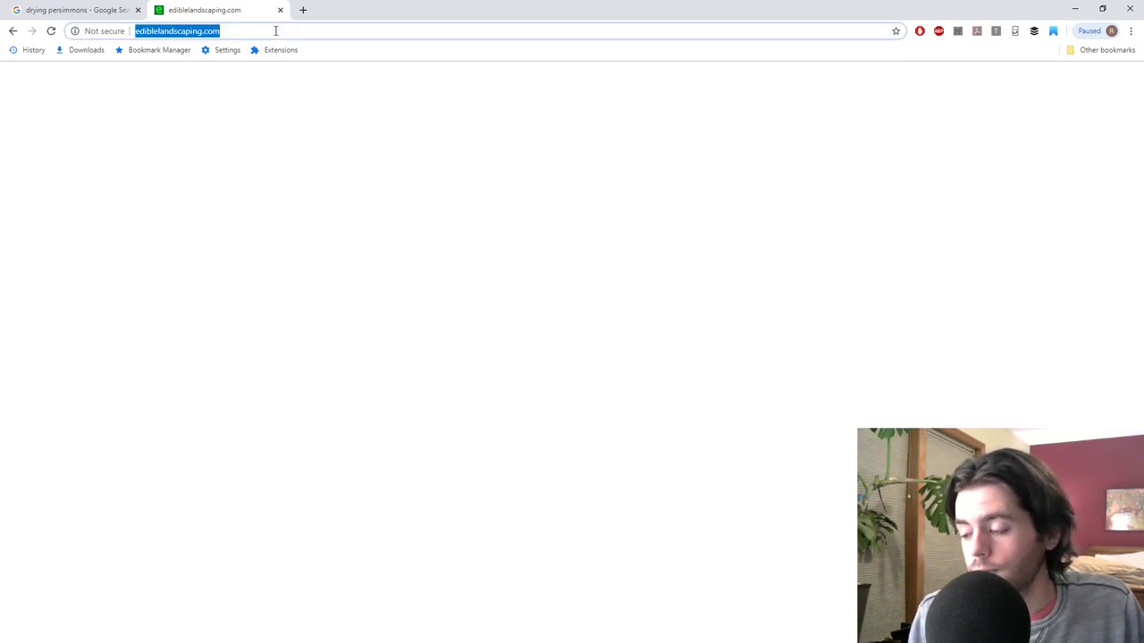
click(76, 10)
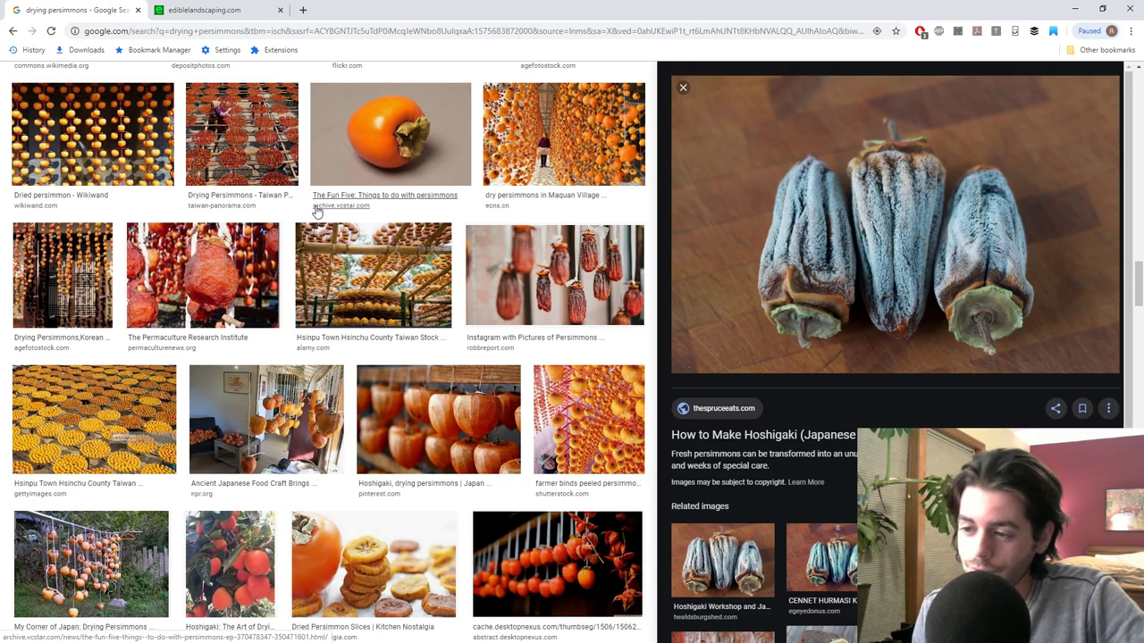
mouse_move(873, 208)
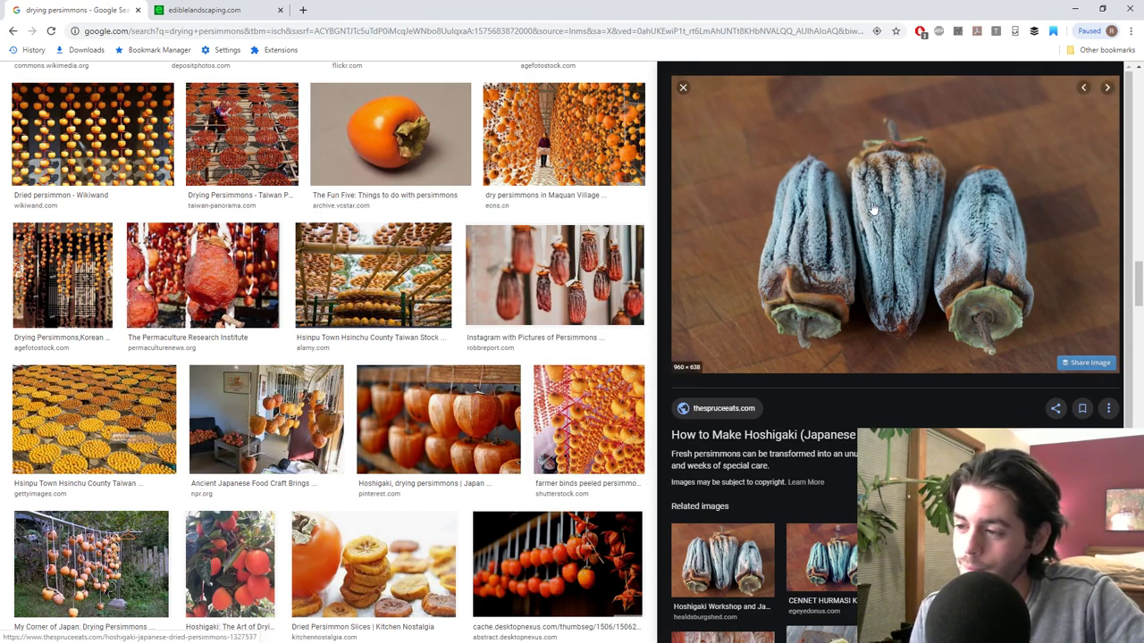
mouse_move(858, 340)
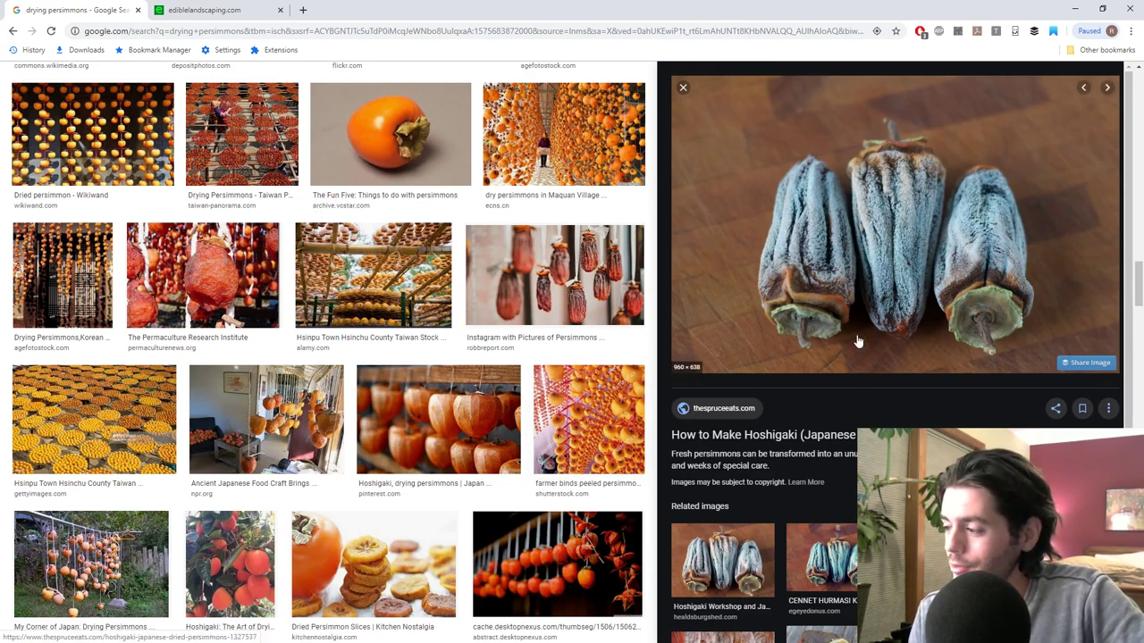
mouse_move(846, 167)
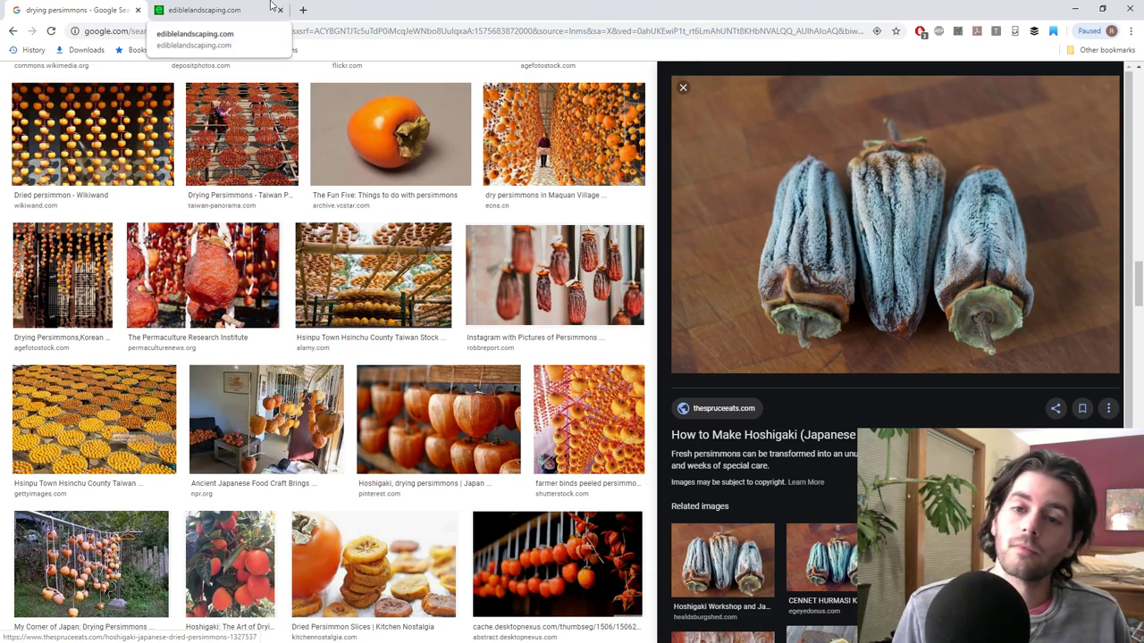
- Bring the blank ediblelandscaping.com tab to the front
click(204, 10)
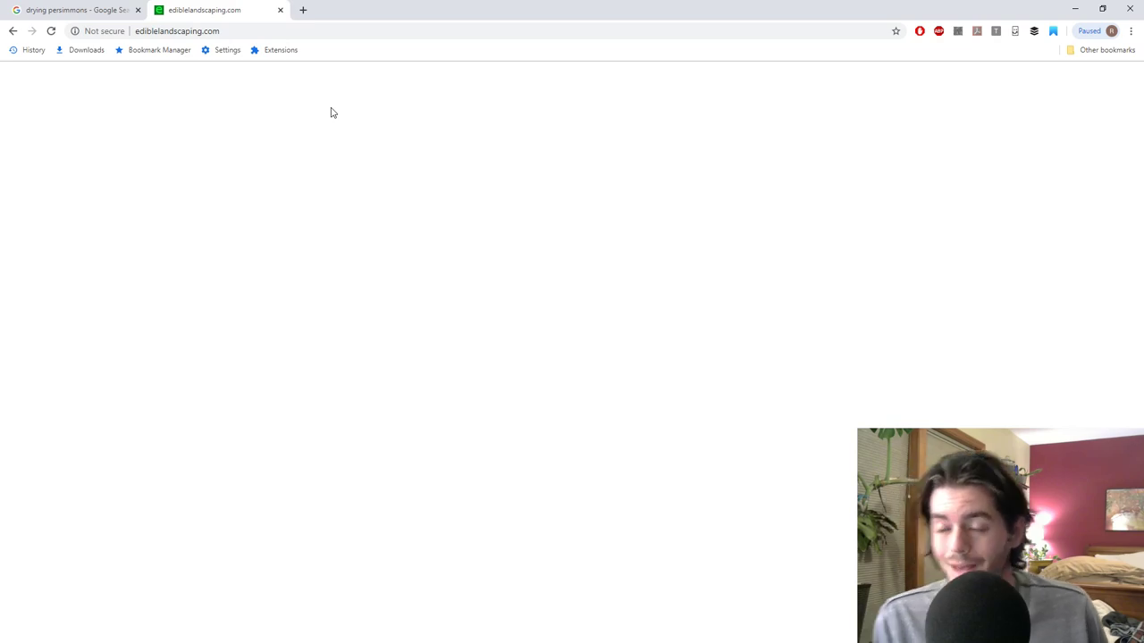
- Reload the blank ediblelandscaping.com page
click(51, 31)
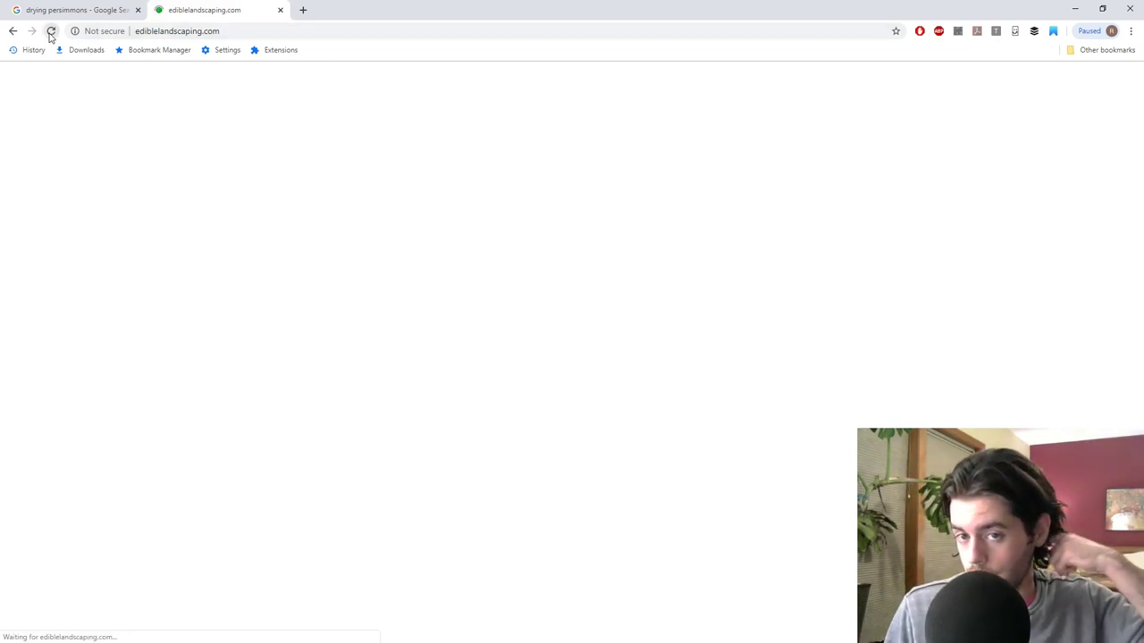